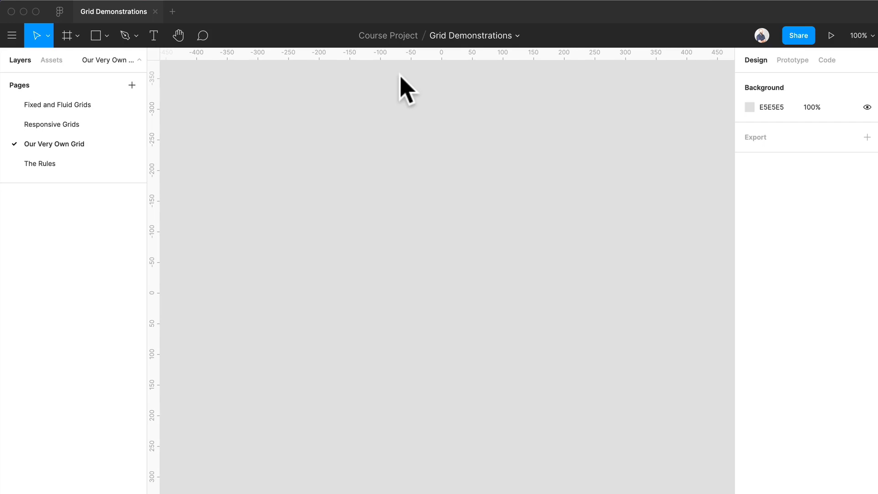
mouse_move(385, 155)
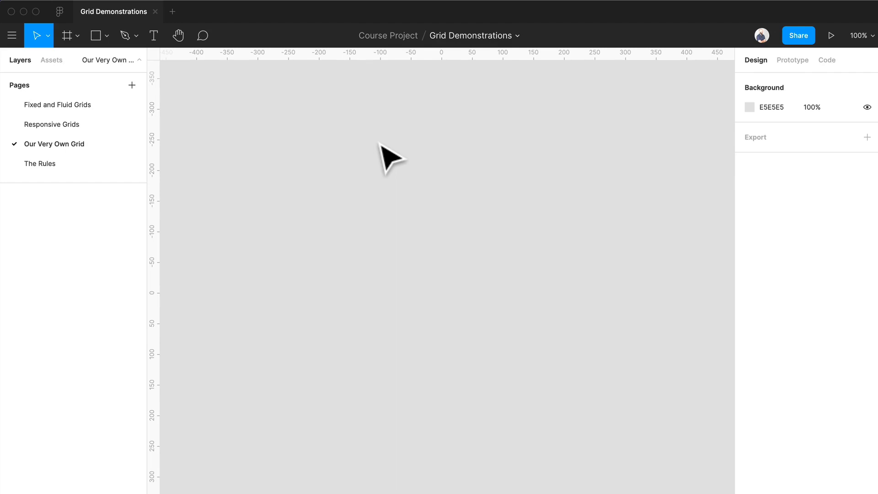
Create a 1152×700 MacBook preset frame and rename it 'Our Grid'
left_click(66, 35)
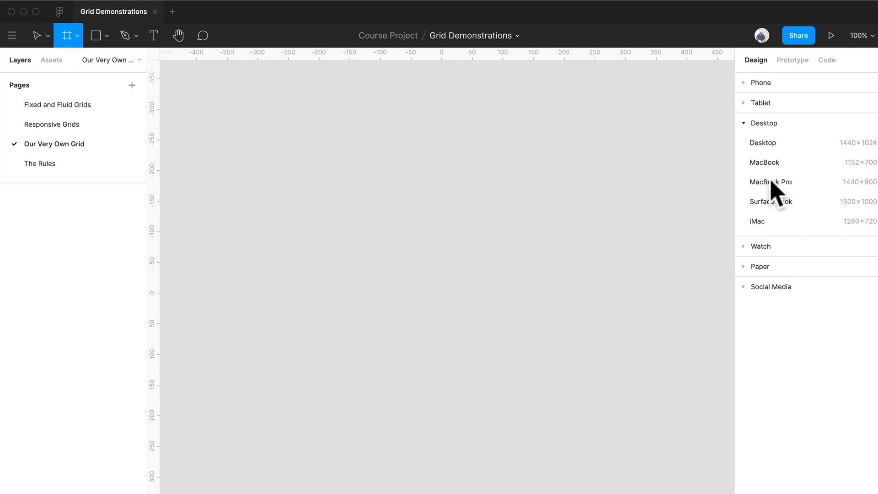
left_click(763, 163)
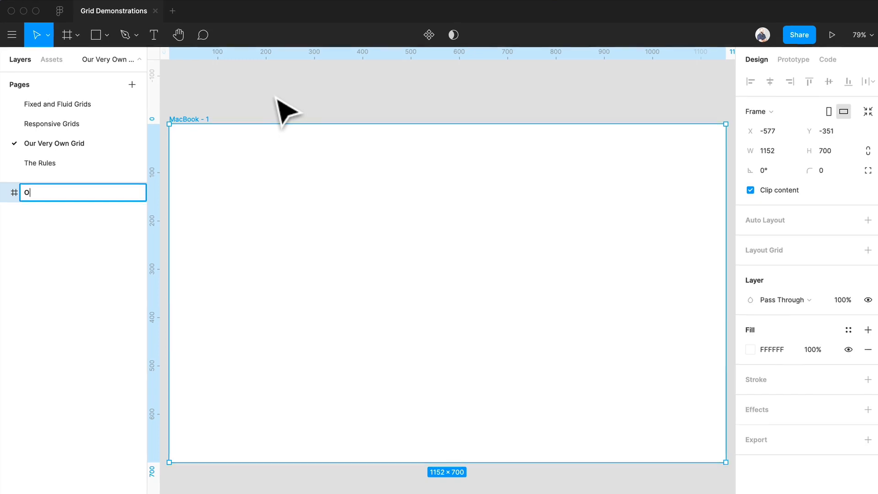
type("Our Grid")
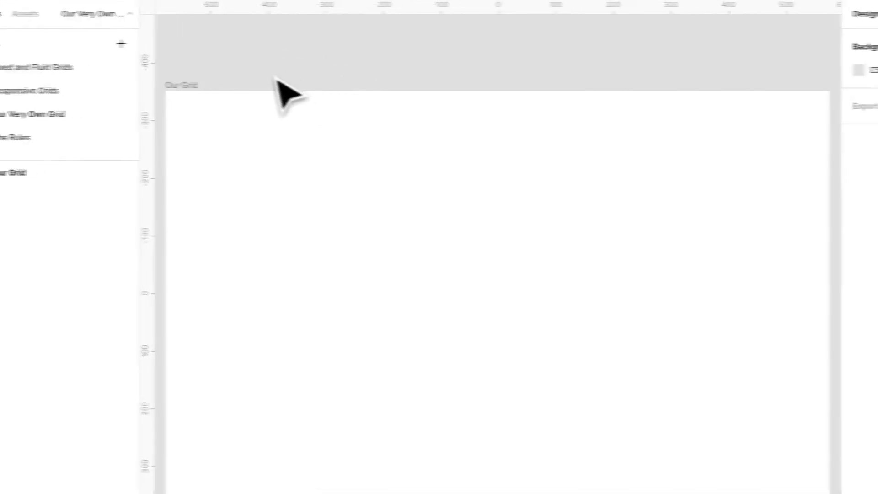
Select the Our Grid frame and add a default 10px layout grid
left_click(179, 85)
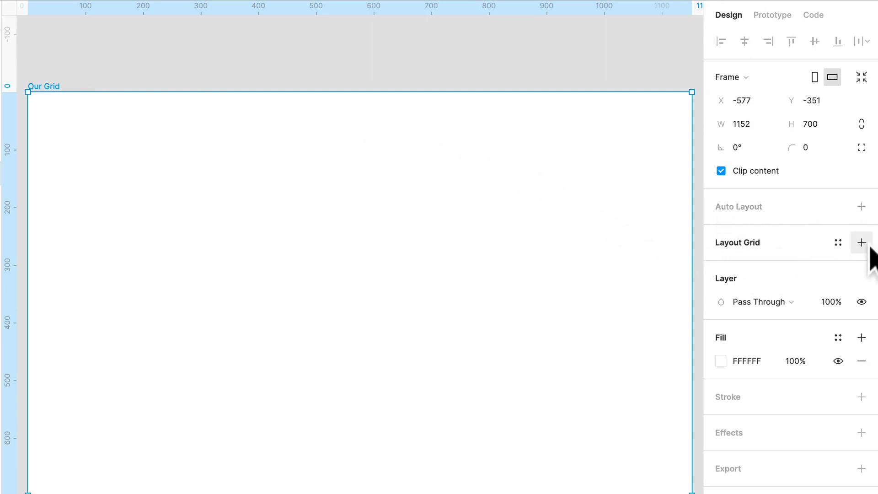
left_click(861, 242)
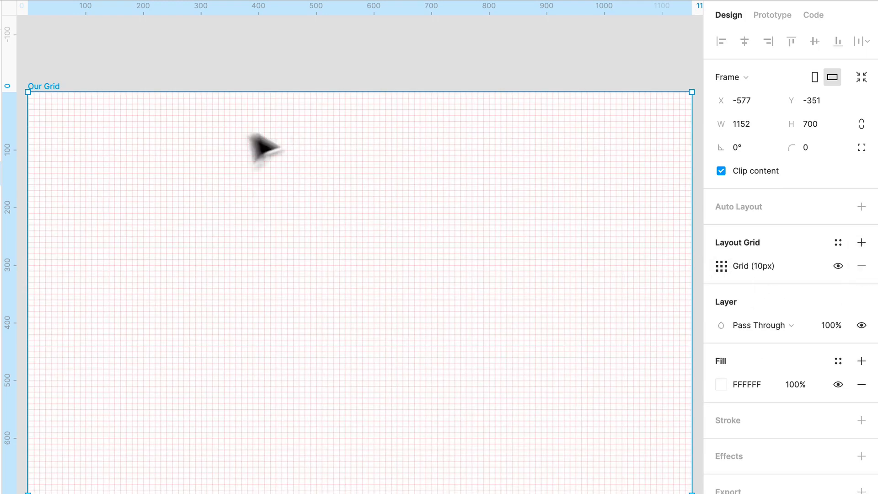
mouse_move(409, 232)
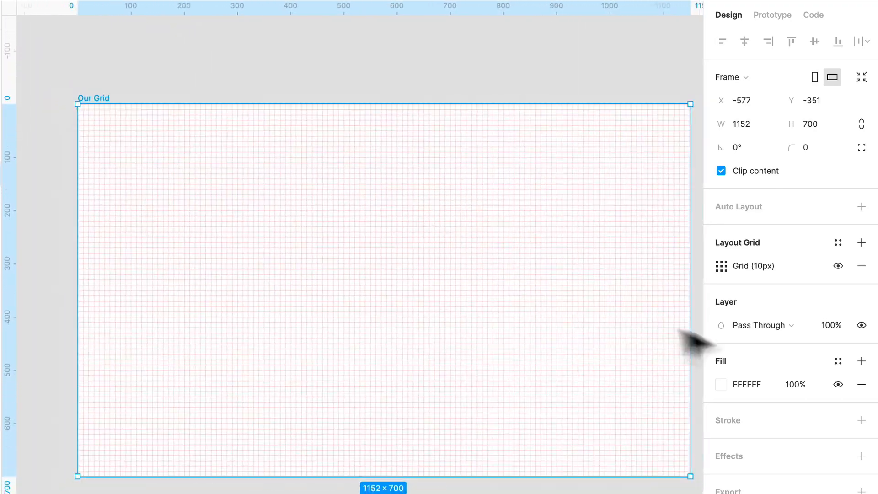
Switch the grid to stretched columns, previewing blue and yellow-green before keeping red
left_click(721, 266)
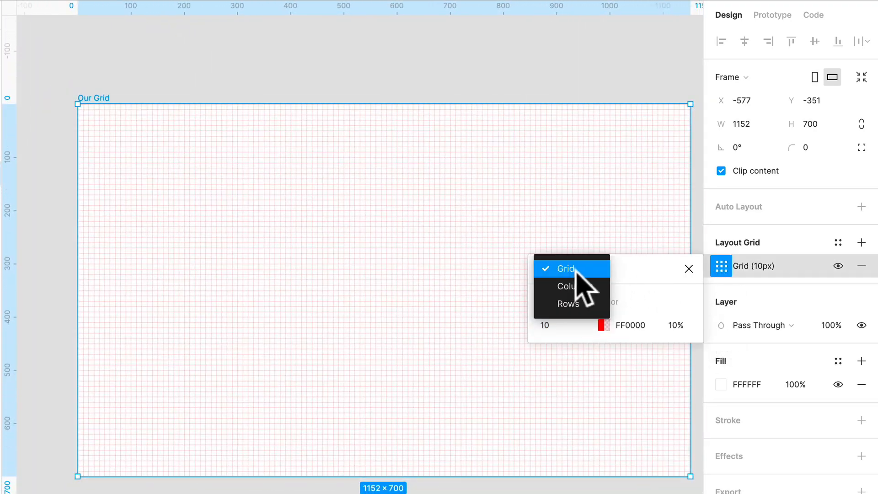
mouse_move(571, 286)
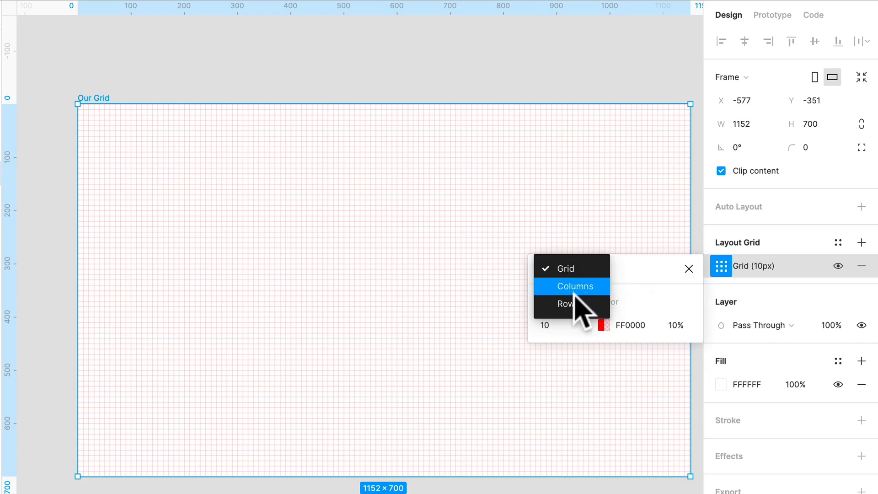
left_click(573, 286)
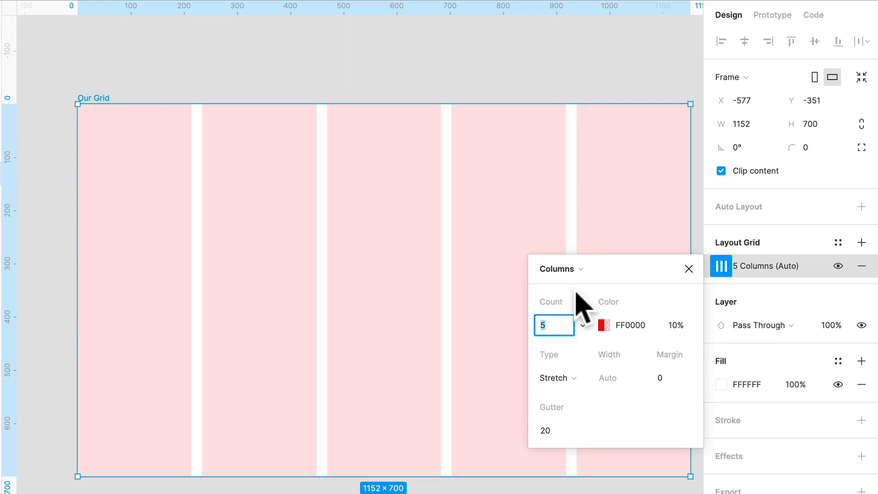
left_click(603, 324)
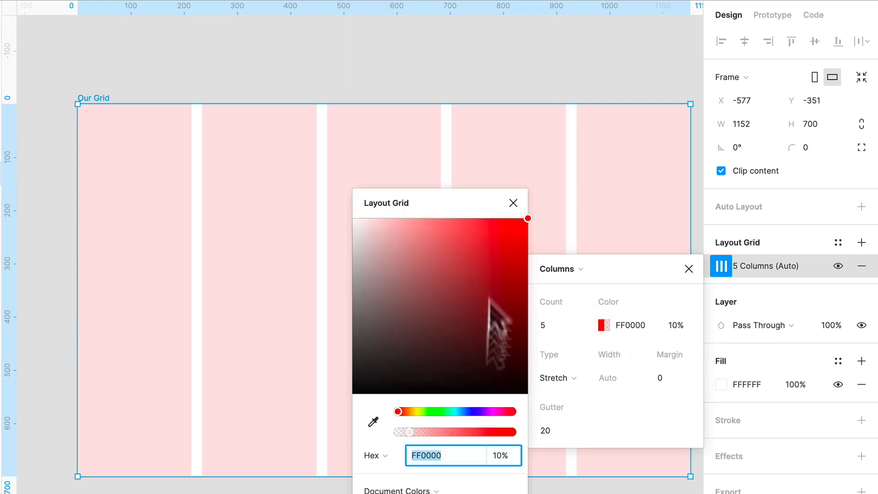
left_click_drag(398, 412, 476, 411)
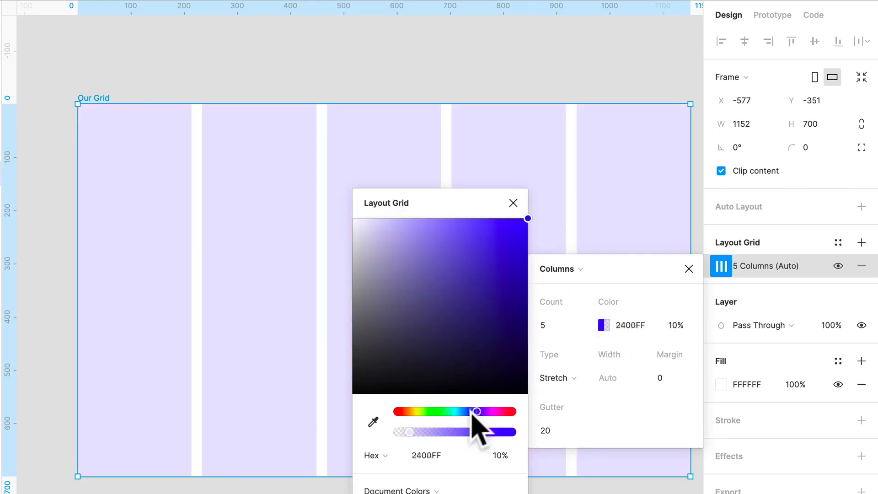
left_click_drag(476, 411, 398, 412)
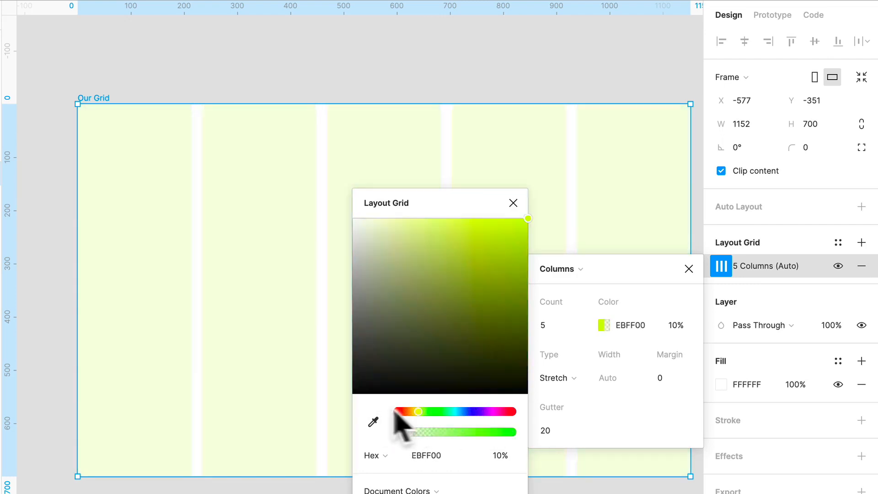
left_click_drag(417, 412, 398, 412)
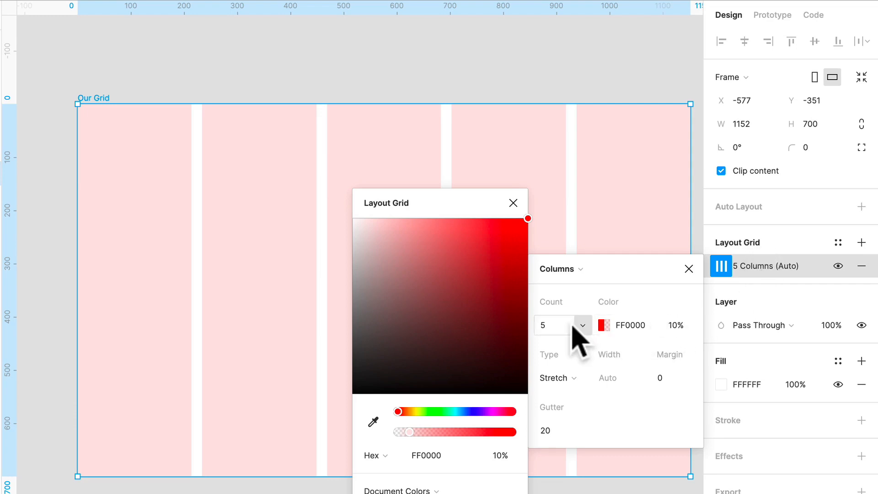
Set the column grid to Count 12, Gutter 16 and Margin 16
type("12")
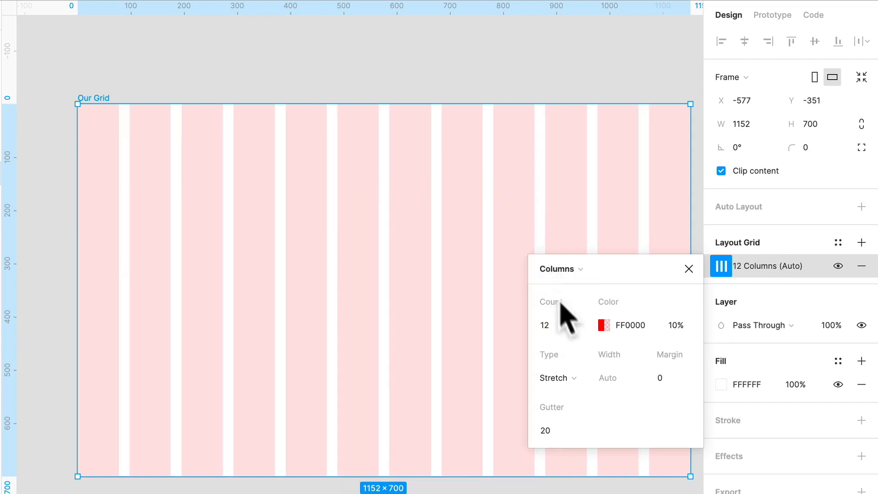
mouse_move(656, 235)
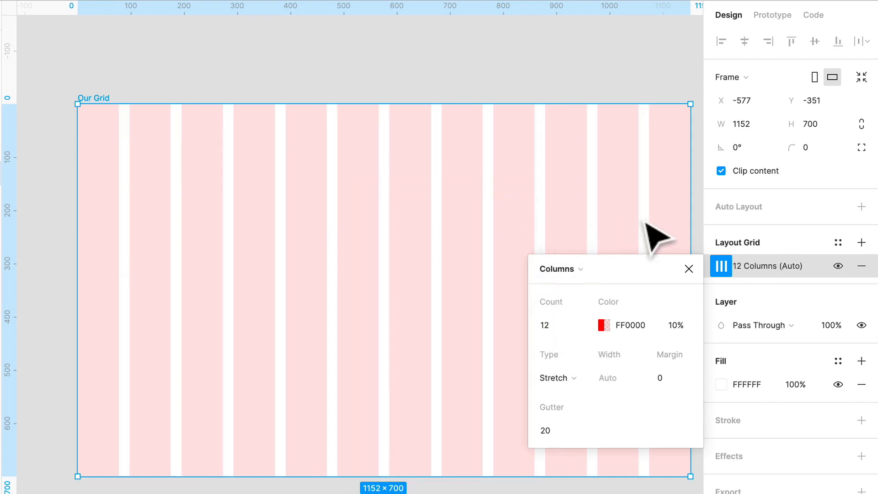
mouse_move(602, 417)
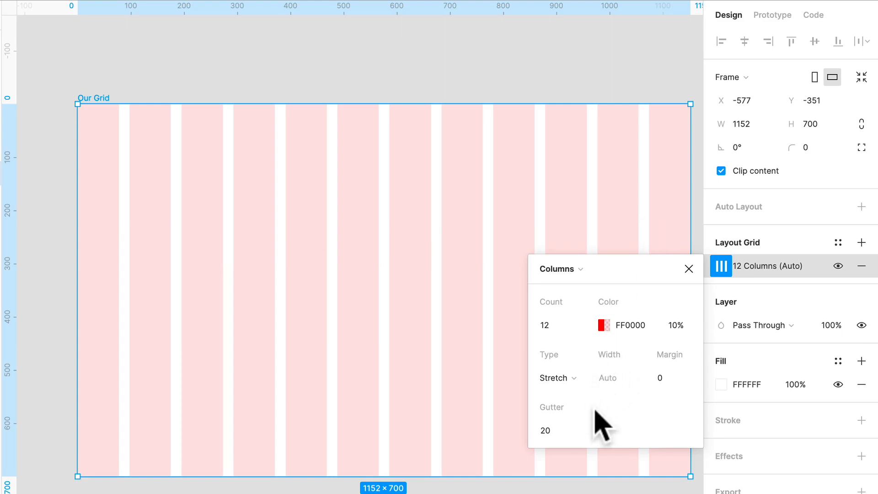
type("16")
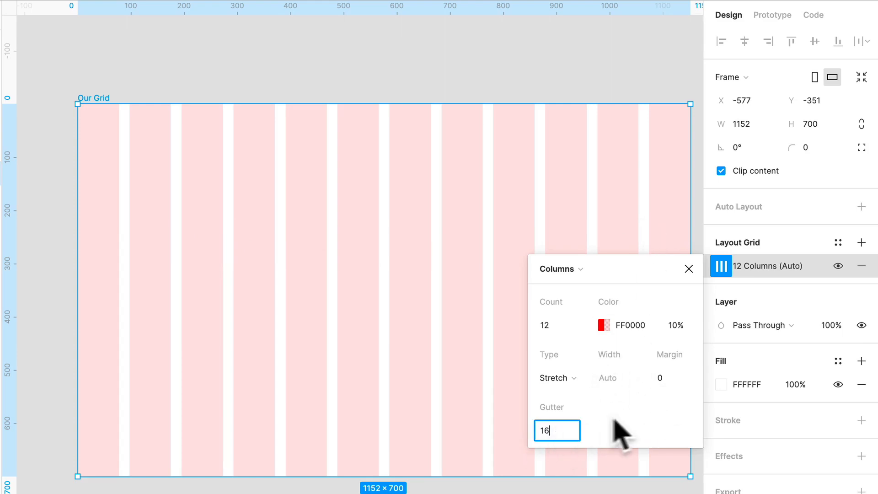
left_click(674, 377)
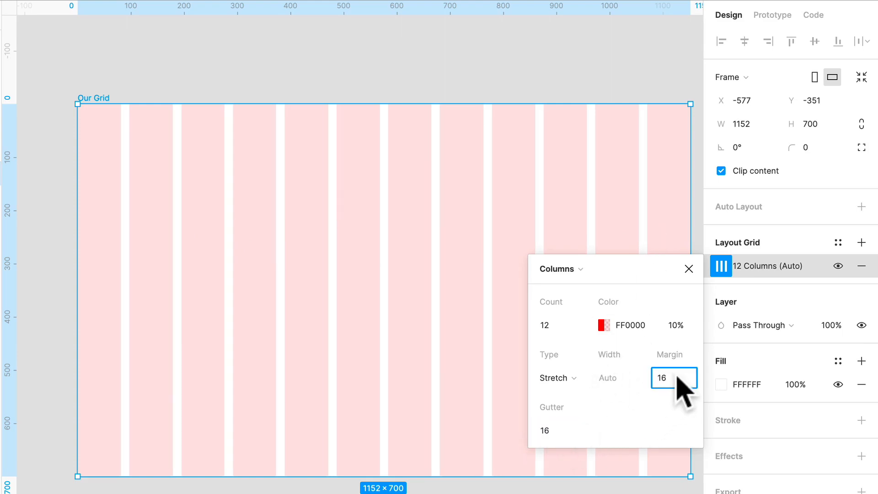
left_click(554, 378)
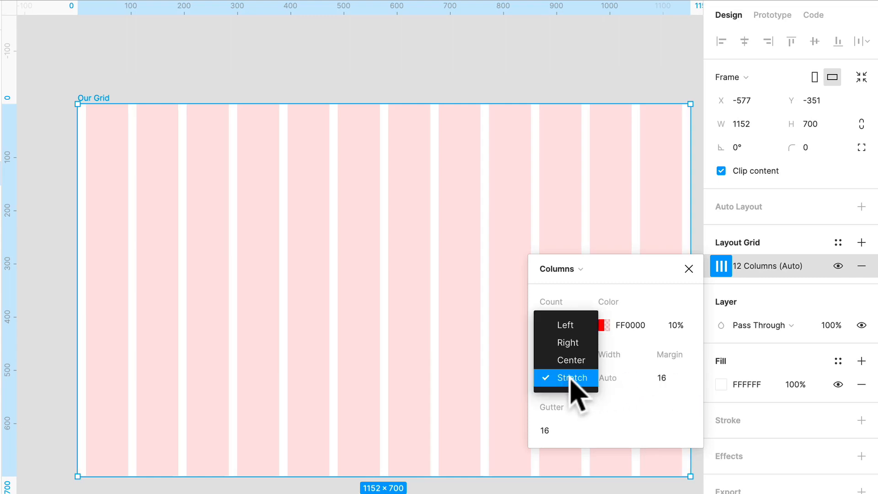
mouse_move(566, 325)
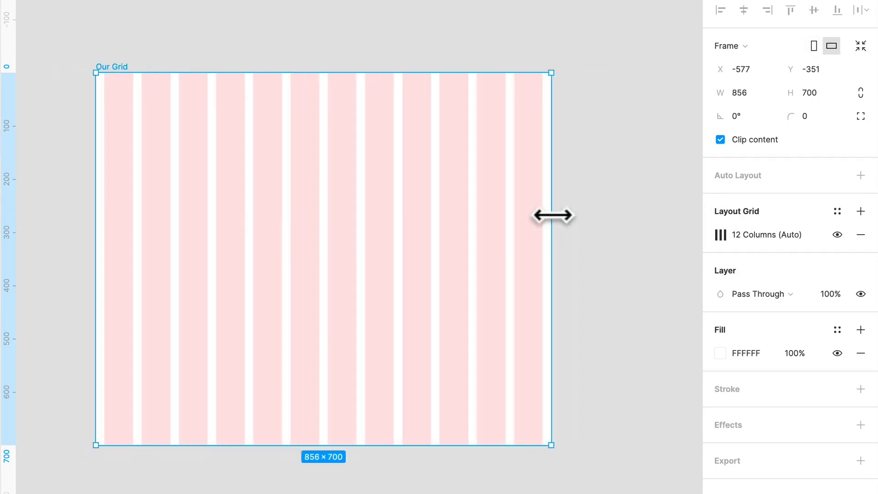
Drag Our Grid's right edge out to 906×700 so the columns stretch
left_click_drag(552, 215, 580, 215)
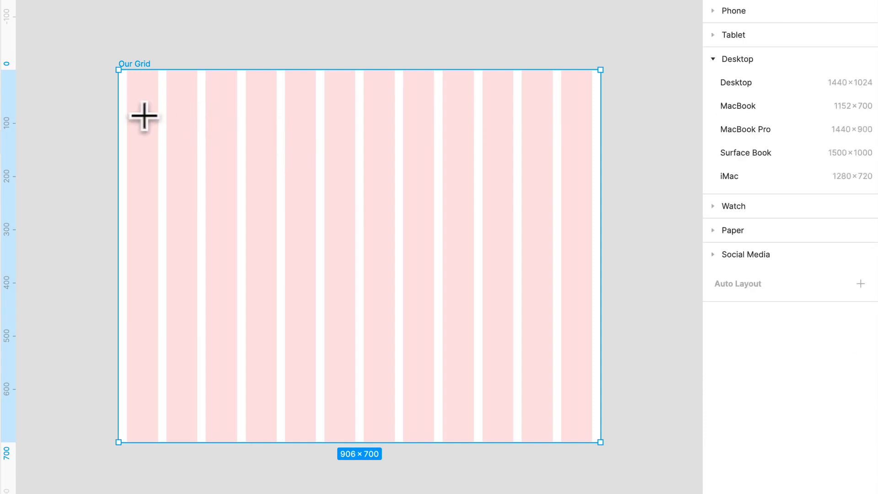
Draw a 281×254 card frame inside Our Grid and add a layout grid
left_click_drag(145, 116, 251, 179)
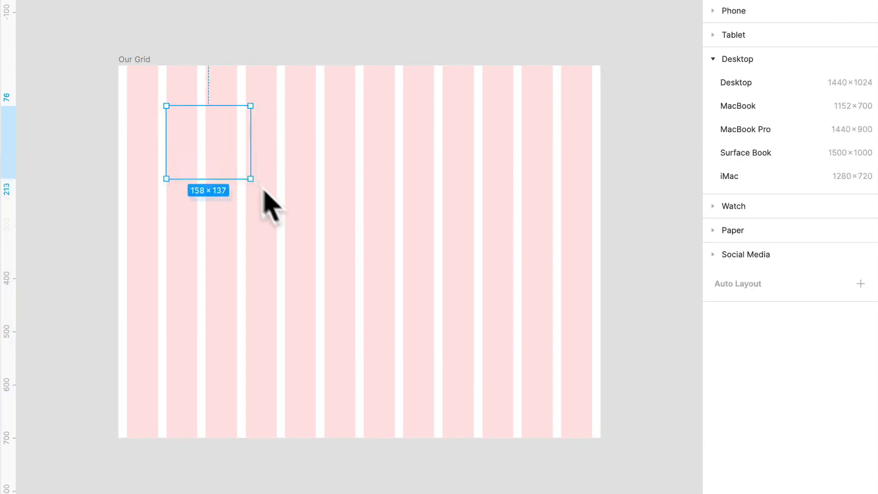
left_click_drag(252, 179, 314, 241)
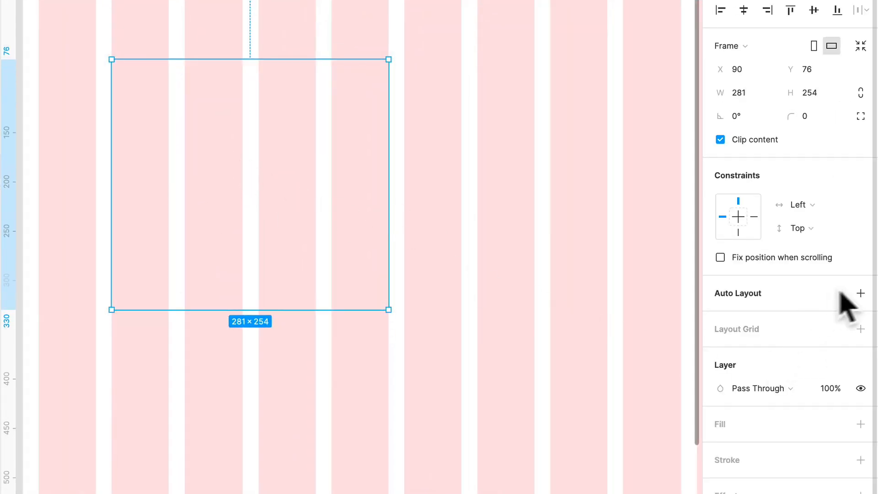
left_click(861, 328)
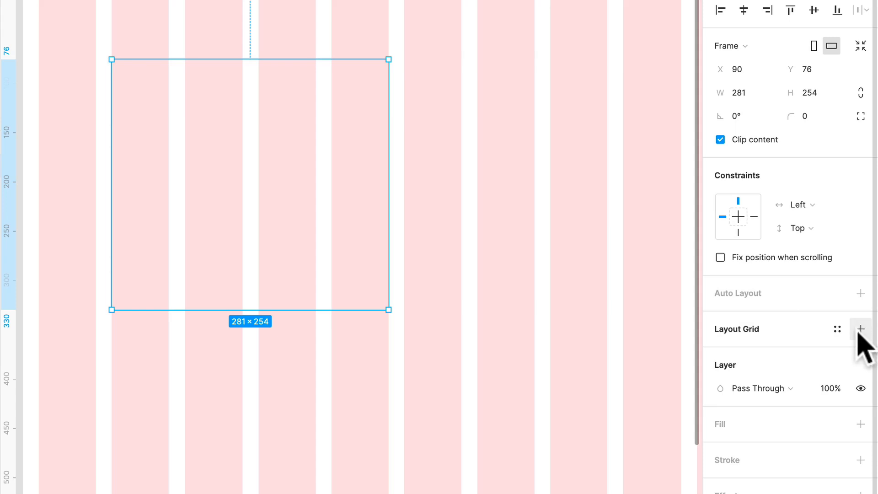
left_click(861, 329)
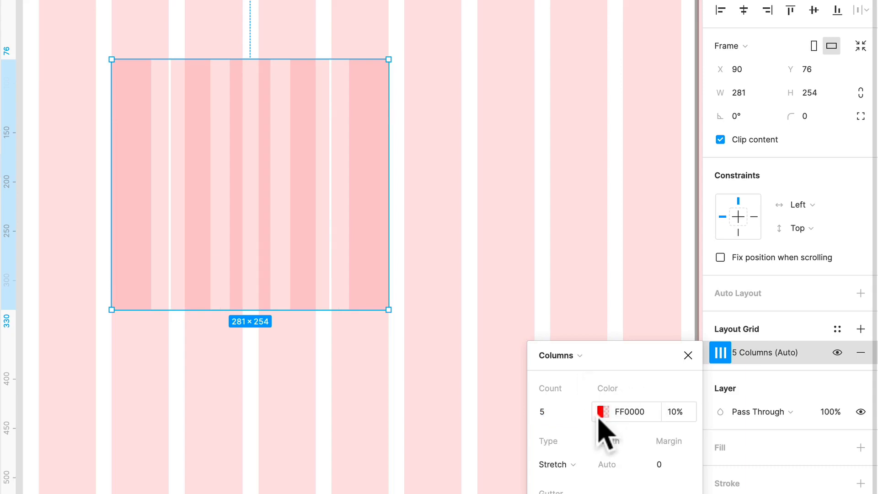
Change the card's grid colour to blue 0057FF
left_click(602, 412)
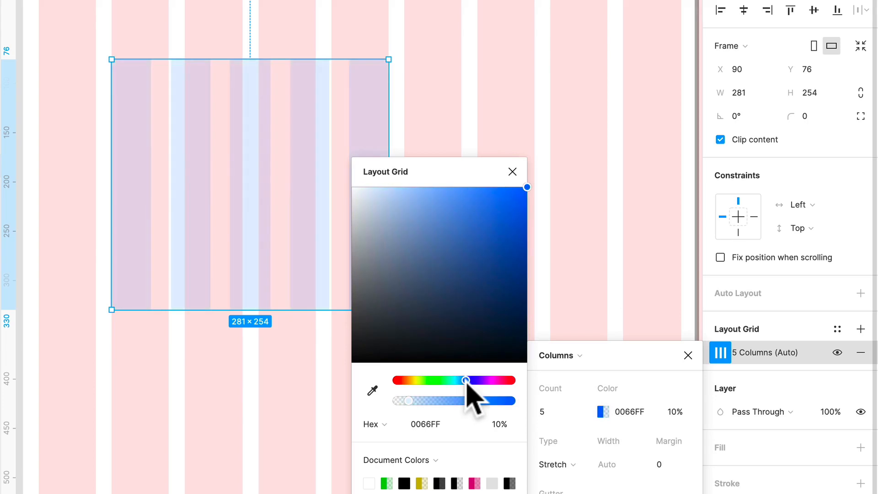
left_click_drag(451, 400, 420, 400)
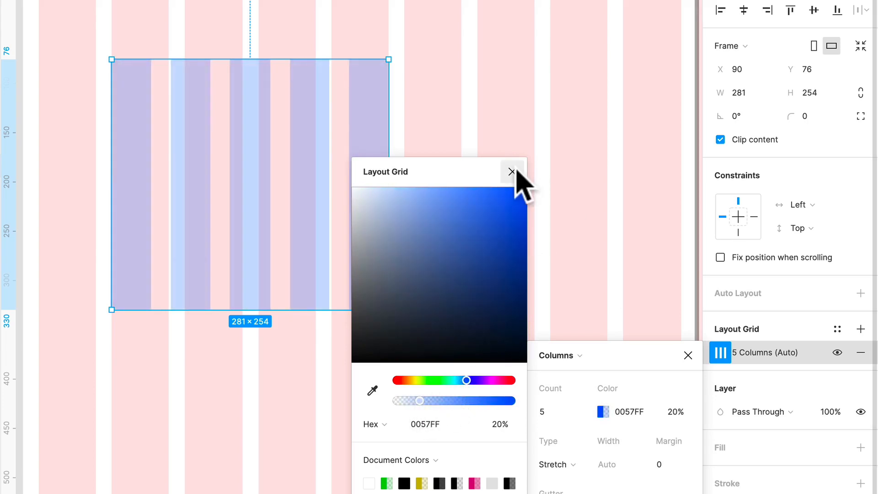
left_click(510, 172)
type("12")
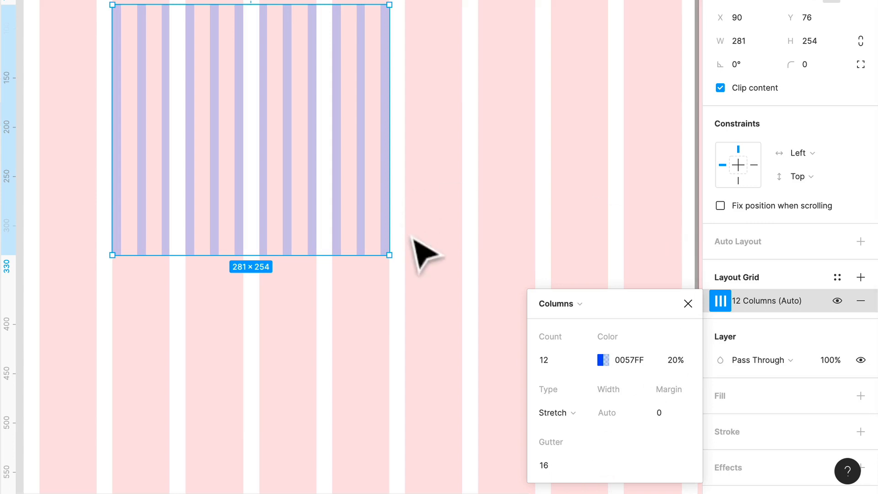
Give the card's grid a 16px margin and a column count of 4
left_click(671, 412)
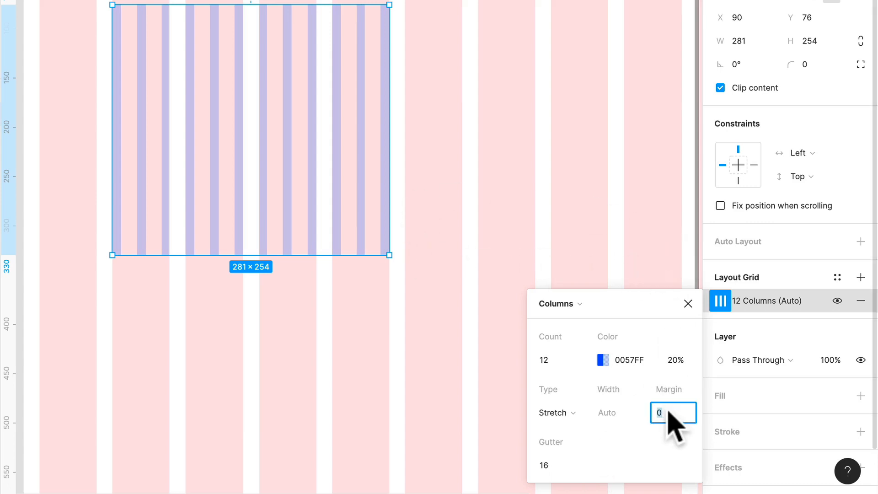
type("16")
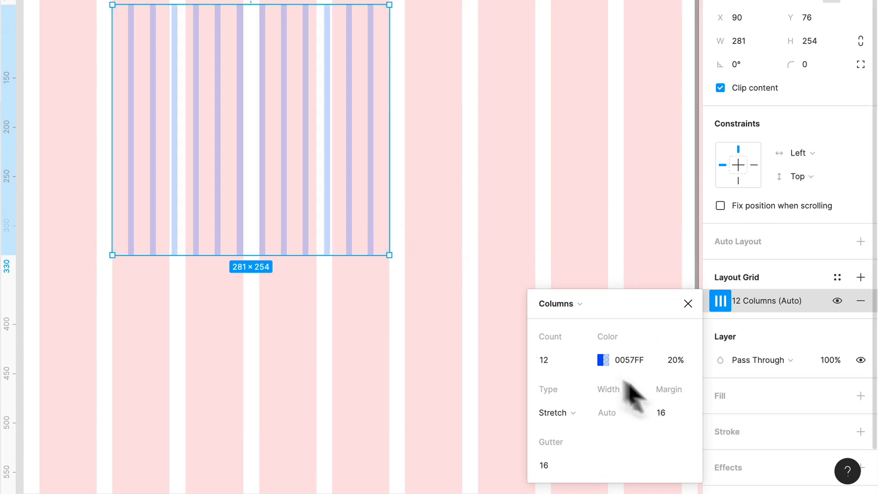
left_click(543, 359)
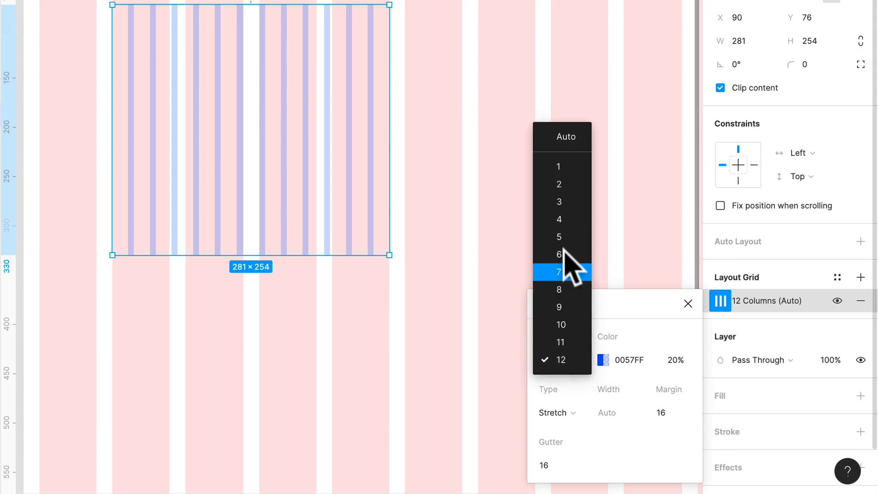
left_click(559, 219)
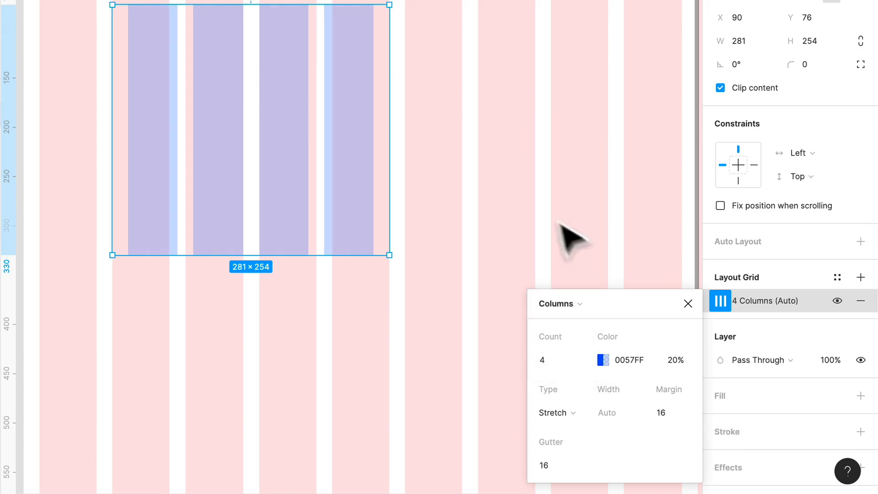
mouse_move(344, 107)
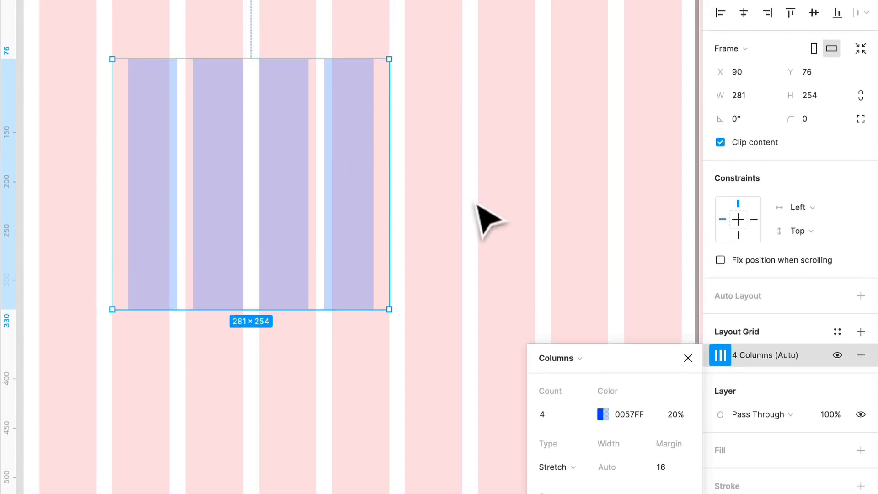
left_click(688, 357)
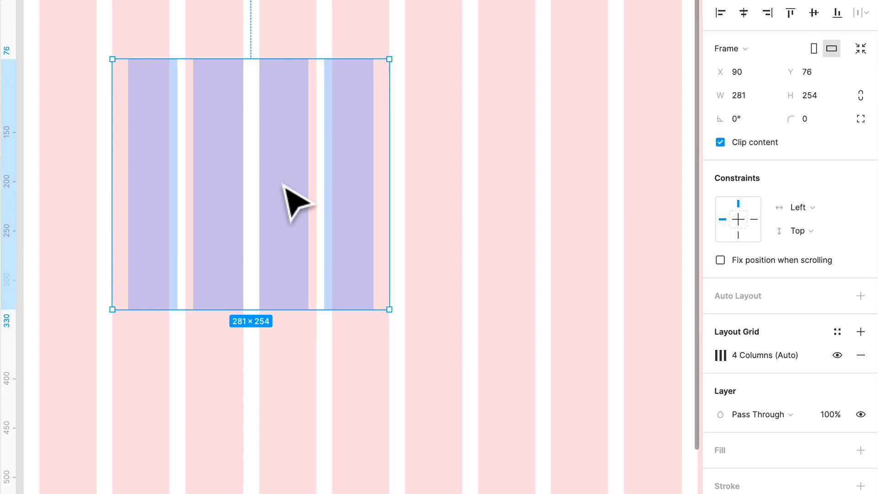
Duplicate the card across Our Grid, then drag the frame edge narrower and wider
scroll("down", 3)
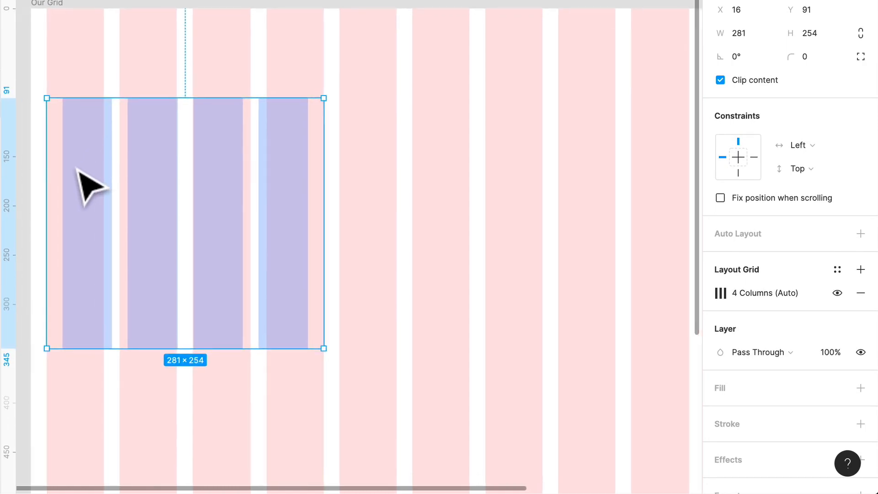
mouse_move(140, 174)
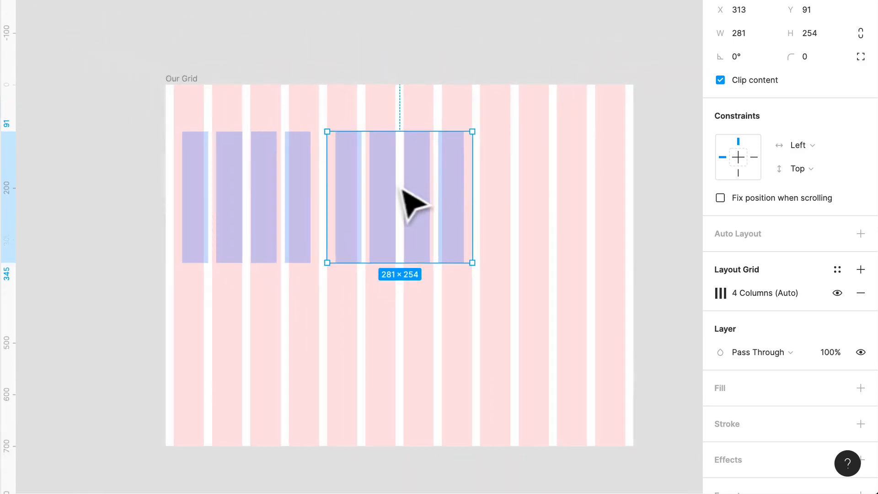
left_click_drag(400, 199, 552, 199)
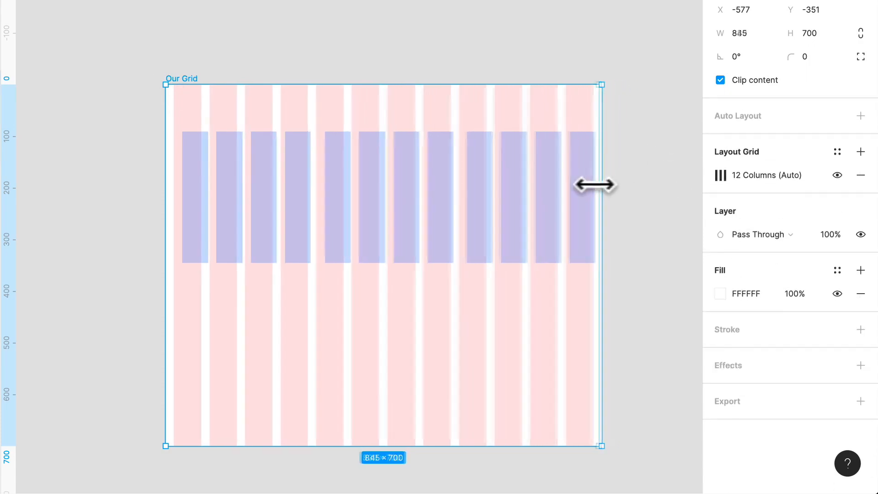
left_click_drag(599, 185, 509, 185)
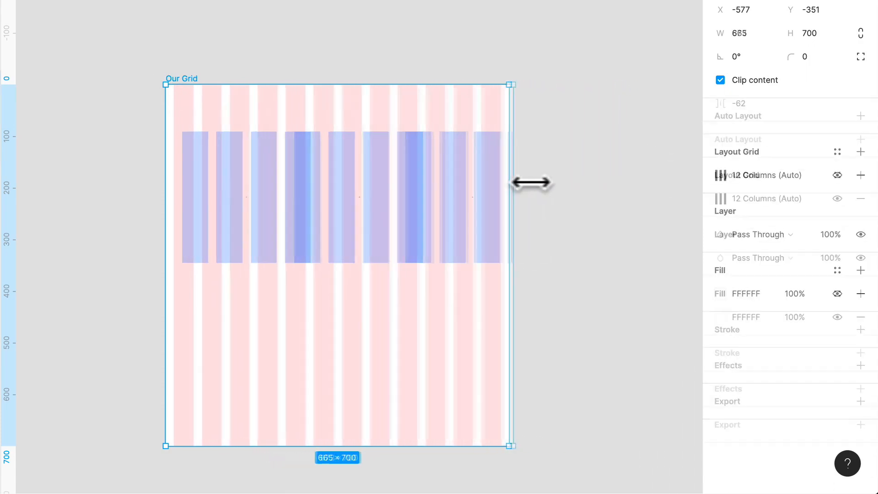
left_click_drag(510, 184, 582, 180)
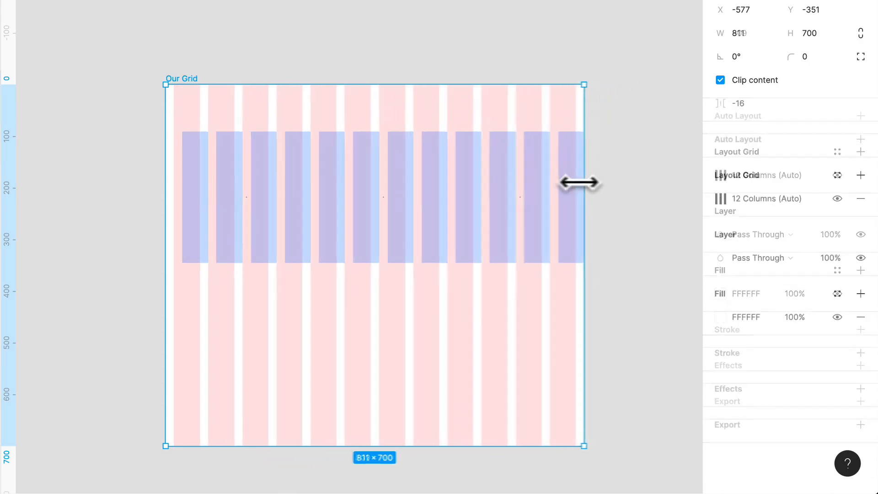
left_click_drag(583, 178, 655, 178)
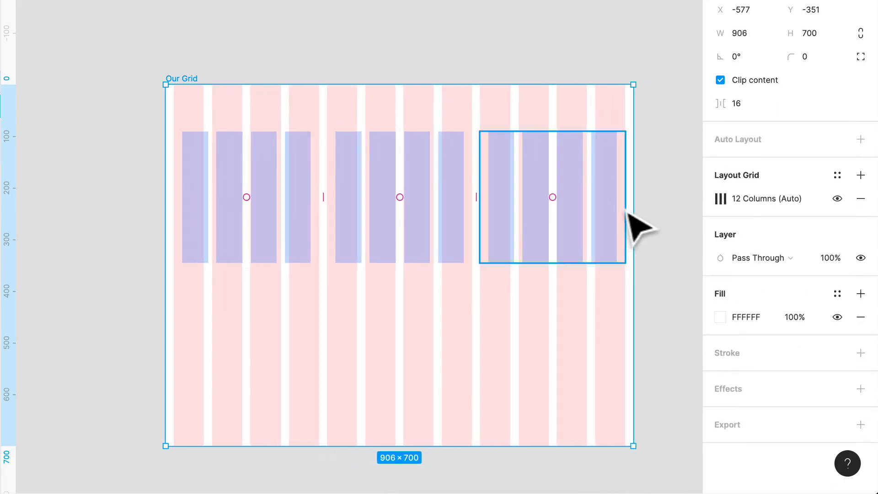
mouse_move(506, 177)
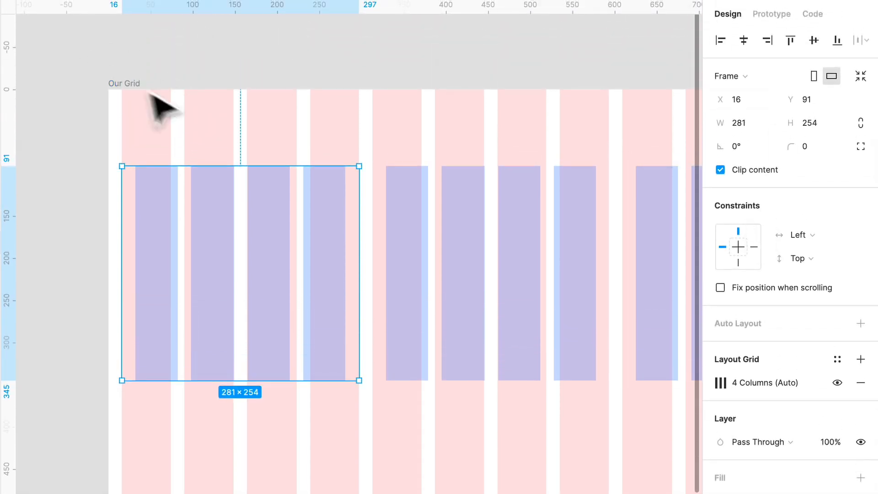
mouse_move(322, 280)
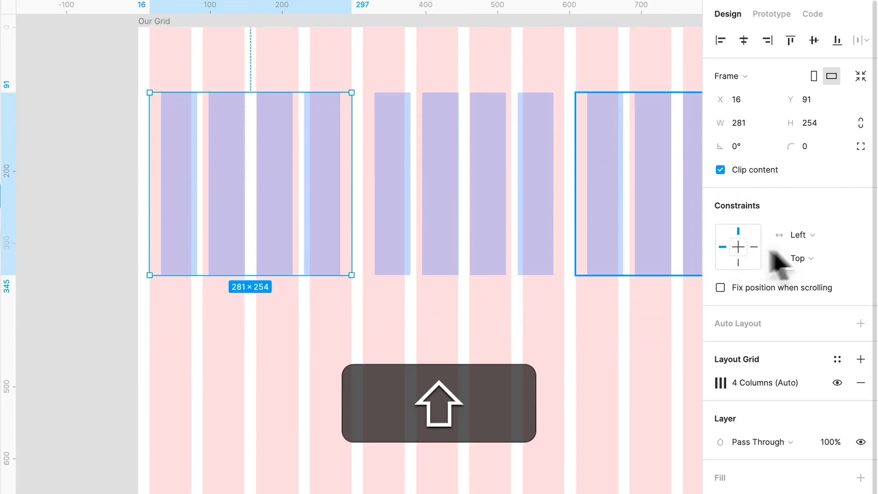
Set the first card's horizontal constraint to Left & Right
left_click(797, 234)
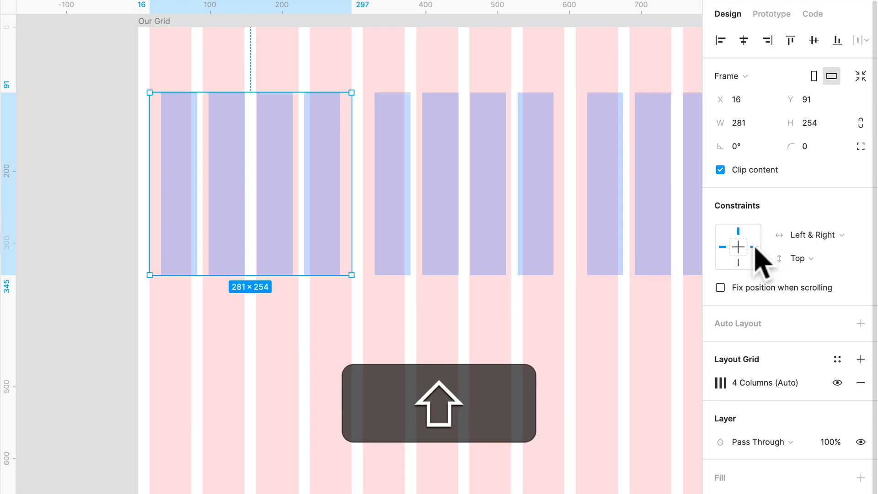
left_click(810, 235)
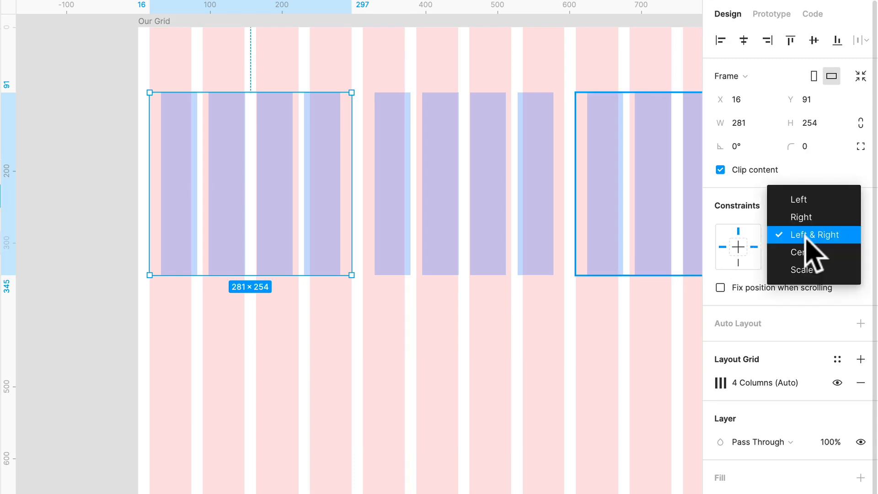
left_click(812, 234)
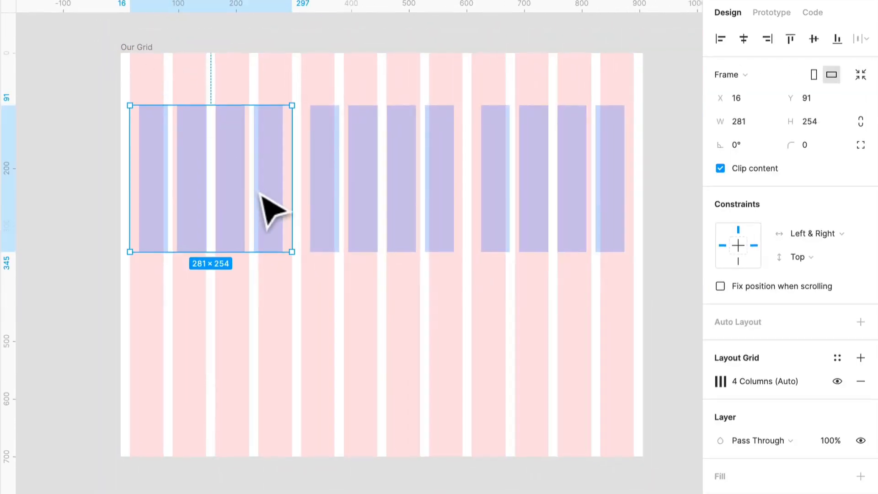
left_click(837, 406)
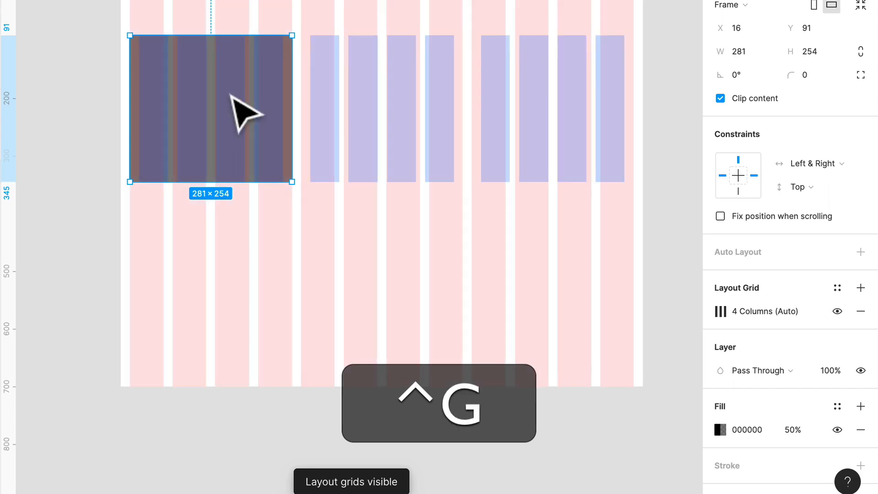
Hide layout grids with Ctrl+G and resize Our Grid to watch the card stretch
key("ctrl+g")
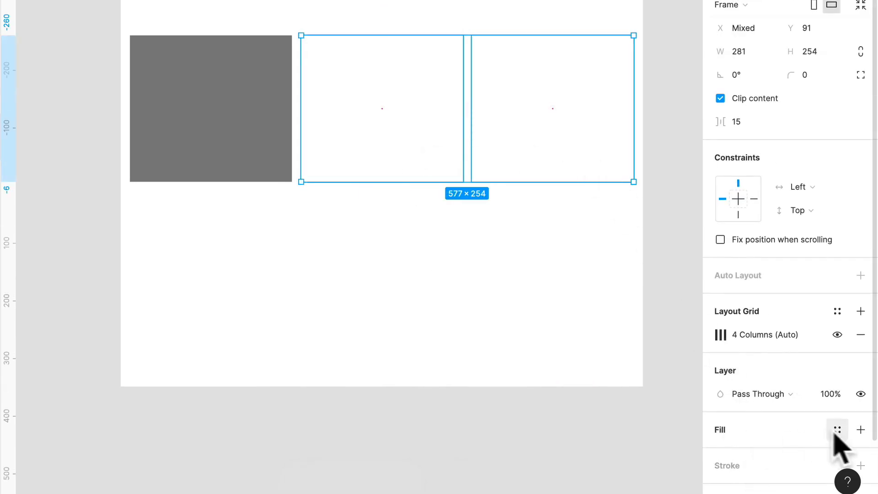
left_click(861, 429)
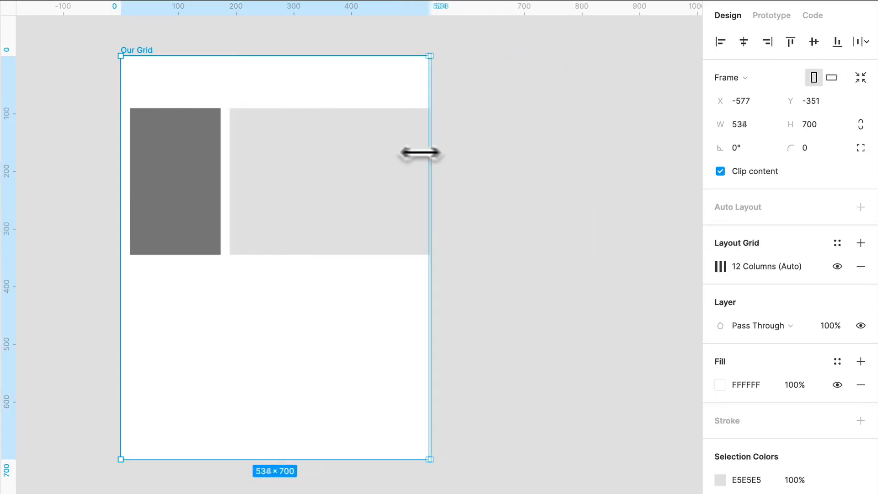
left_click_drag(430, 151, 646, 168)
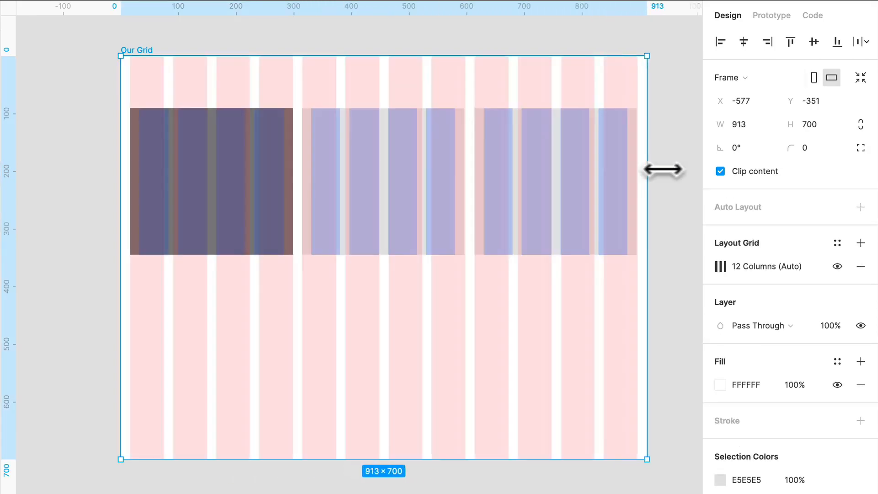
left_click_drag(647, 168, 551, 168)
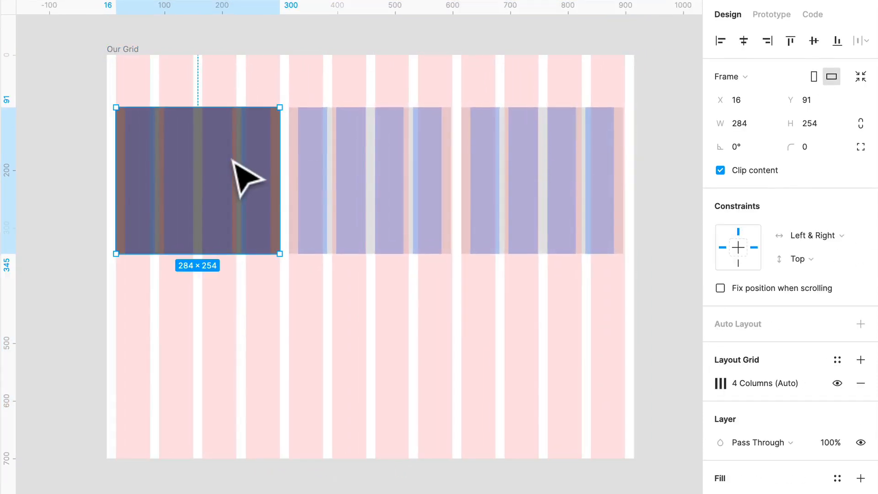
Resize Our Grid to test, then set the first card's vertical constraint to Top & Bottom
left_click(540, 179)
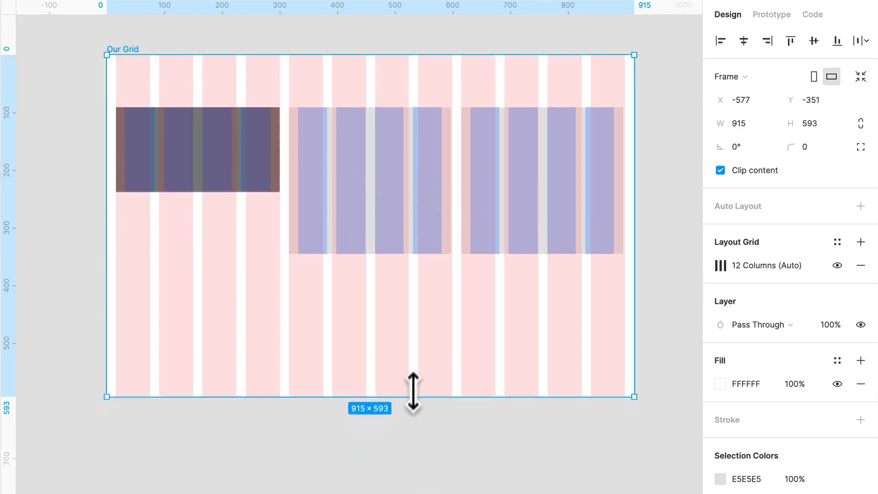
left_click_drag(413, 395, 422, 357)
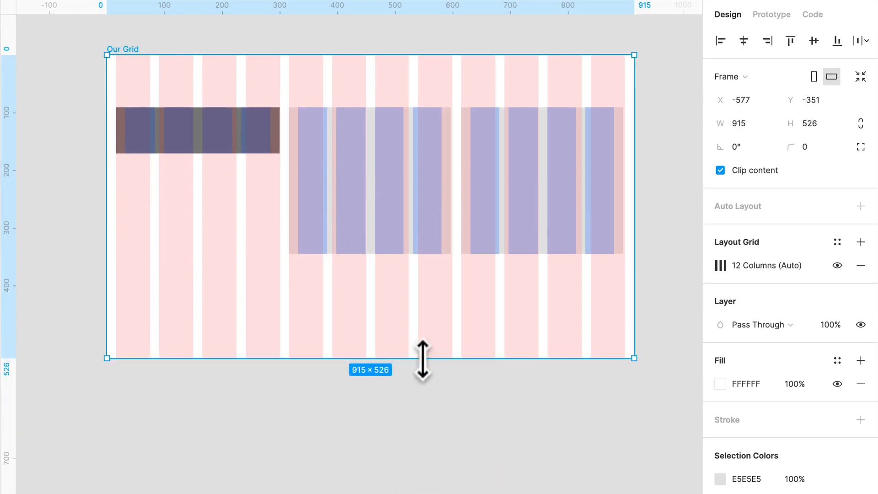
left_click_drag(423, 357, 429, 479)
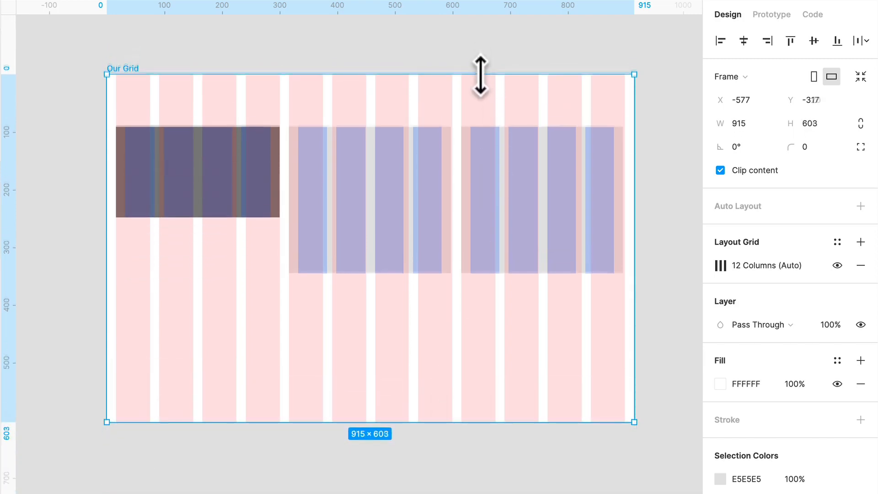
left_click(540, 193)
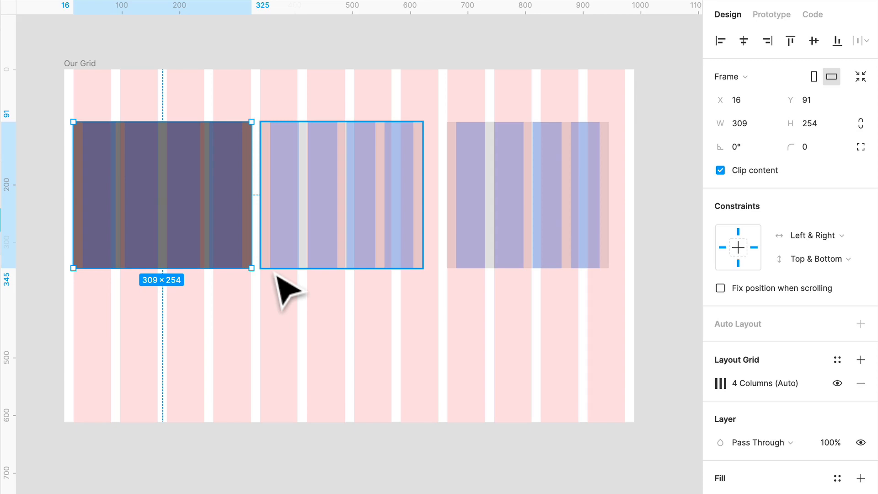
mouse_move(286, 289)
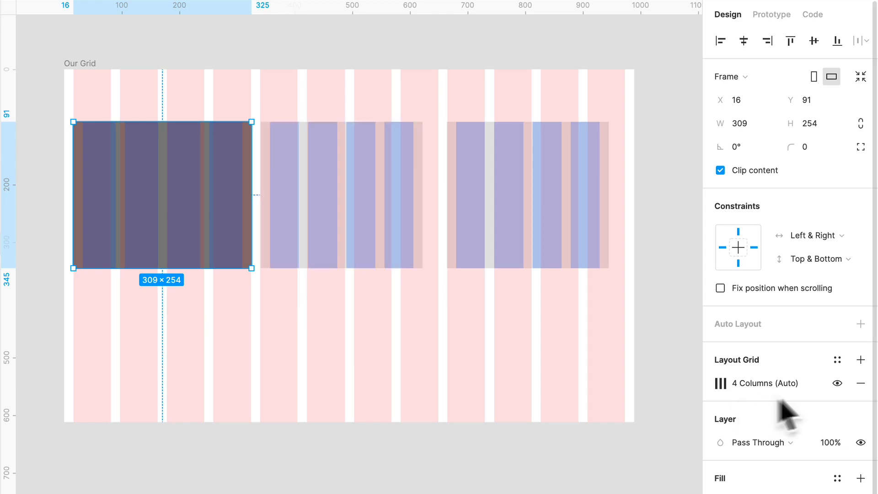
Show the Our Grid frame's saved Grid Styles list, which is still empty
left_click(838, 359)
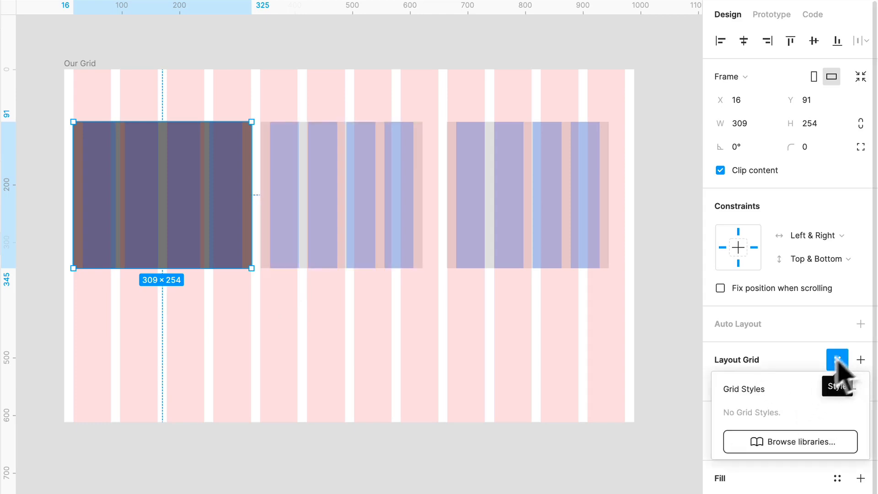
mouse_move(791, 425)
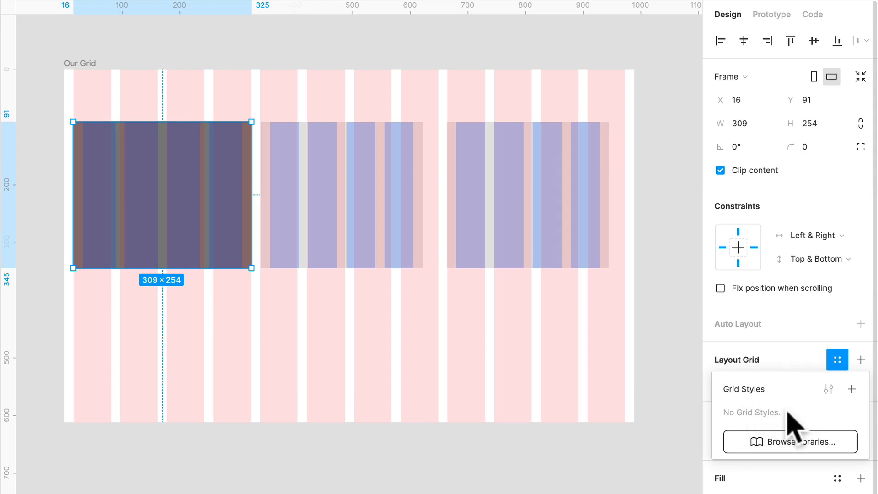
left_click(342, 194)
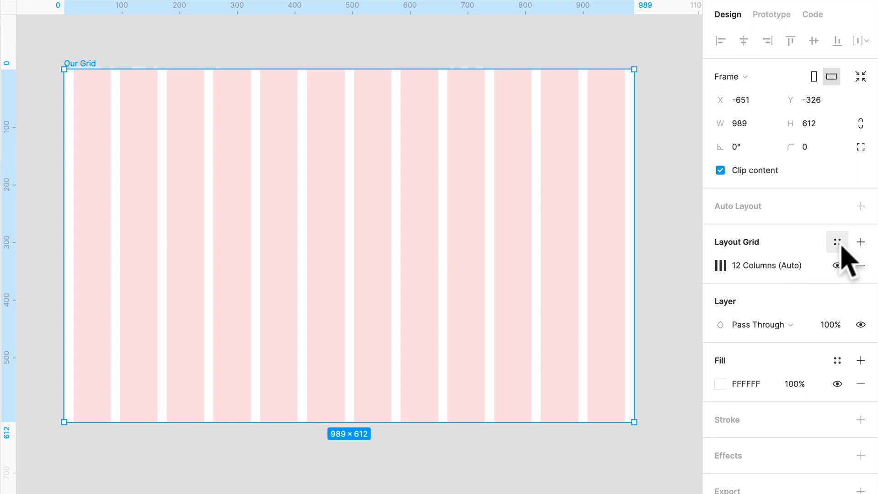
left_click(837, 241)
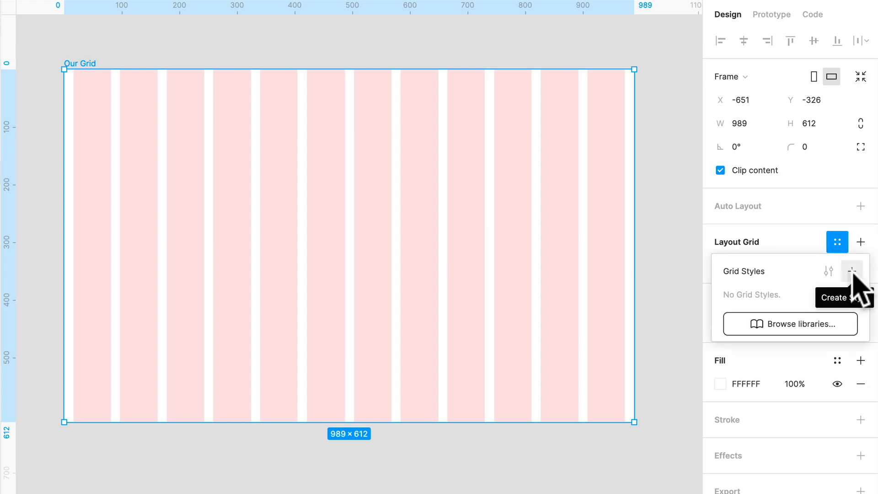
Save Our Grid's 12-column grid as the style 'LayoutGrid/12 Col'
left_click(852, 271)
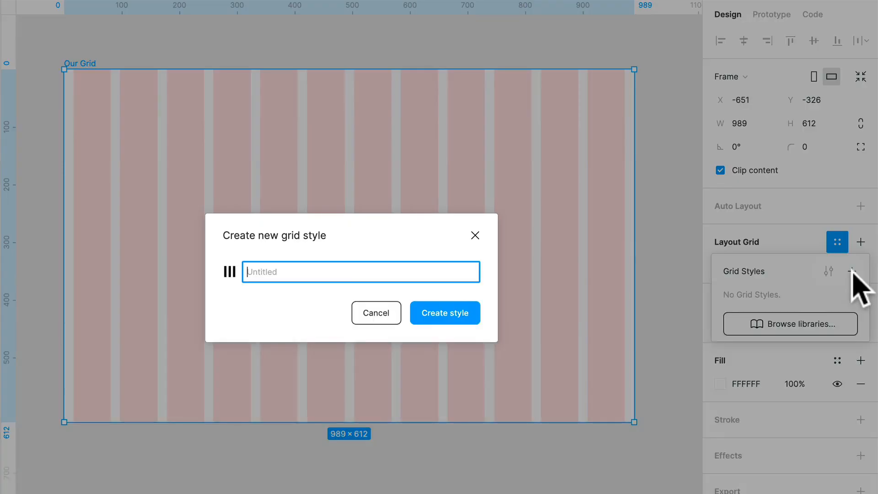
mouse_move(350, 282)
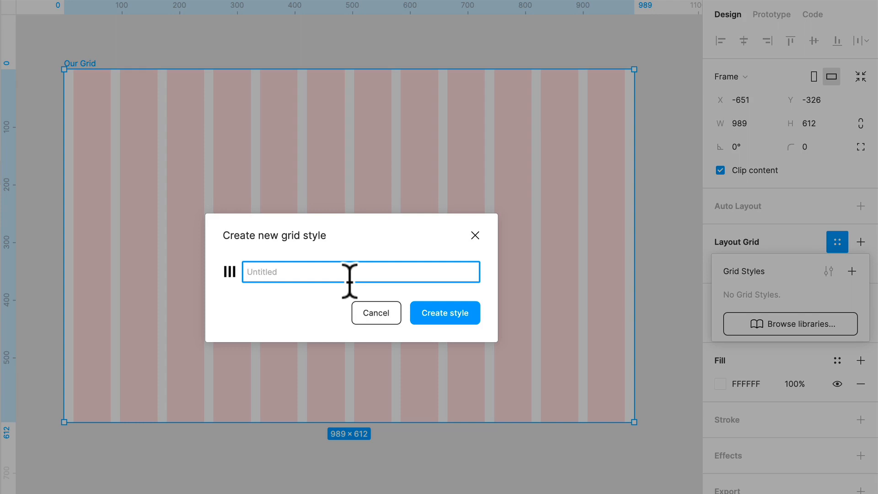
type("Layout")
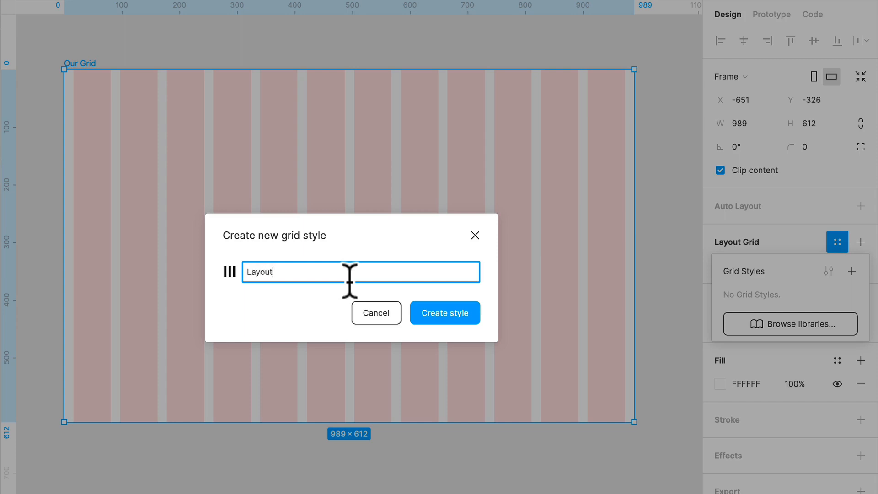
type("Grid/")
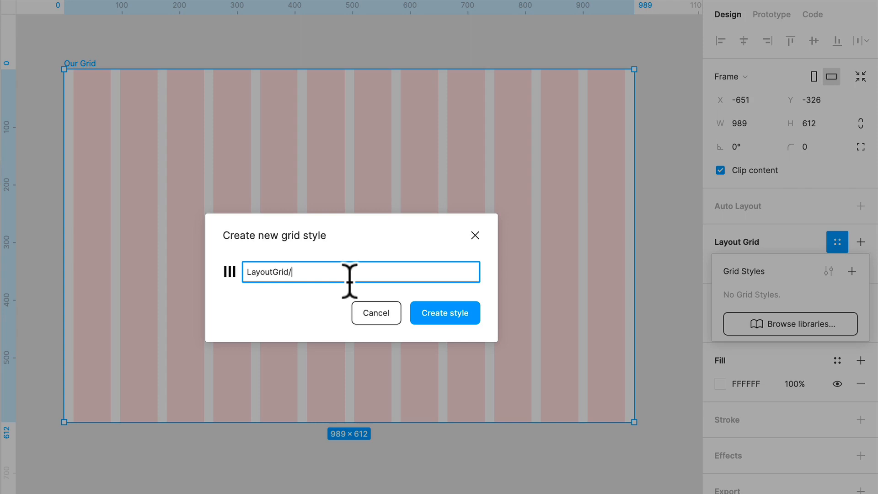
type("12 Col")
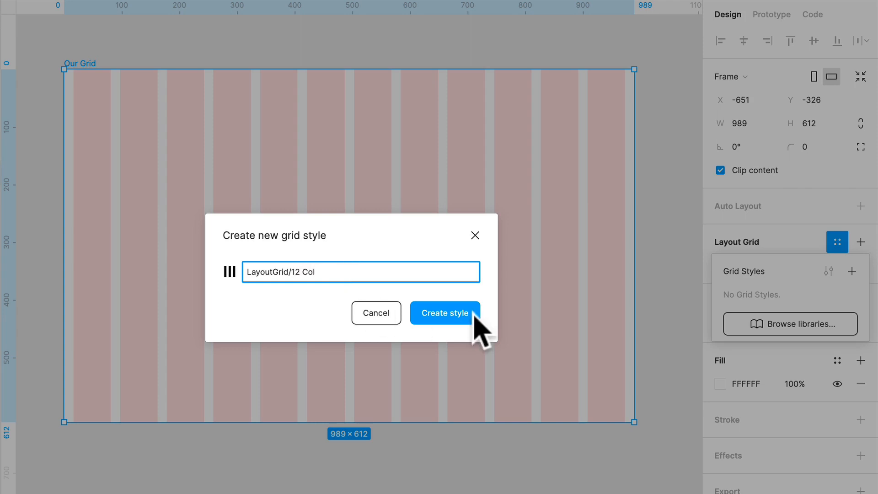
left_click(444, 312)
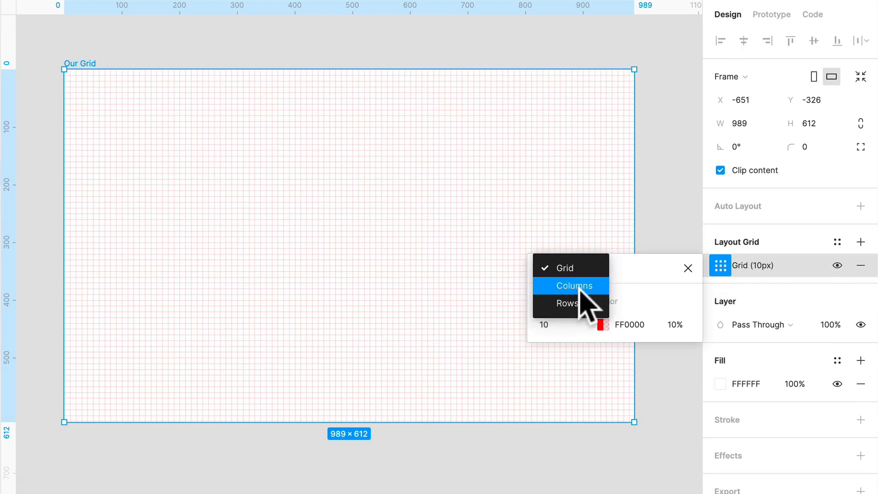
Make a top-aligned auto 4px row grid, plus a recoloured column grid
left_click(567, 302)
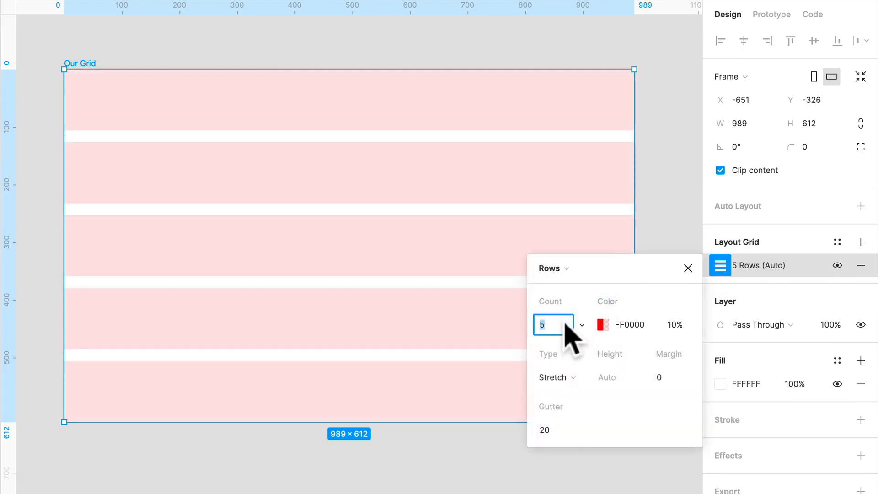
left_click(552, 325)
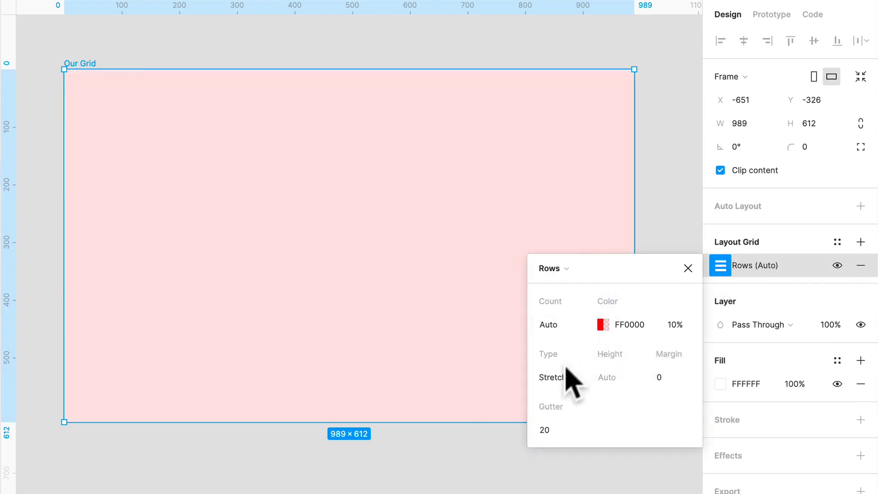
left_click(554, 376)
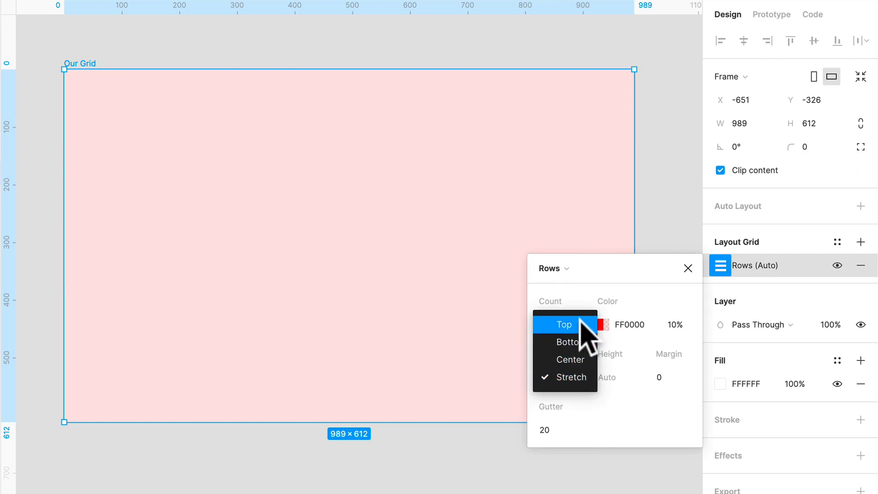
left_click(564, 324)
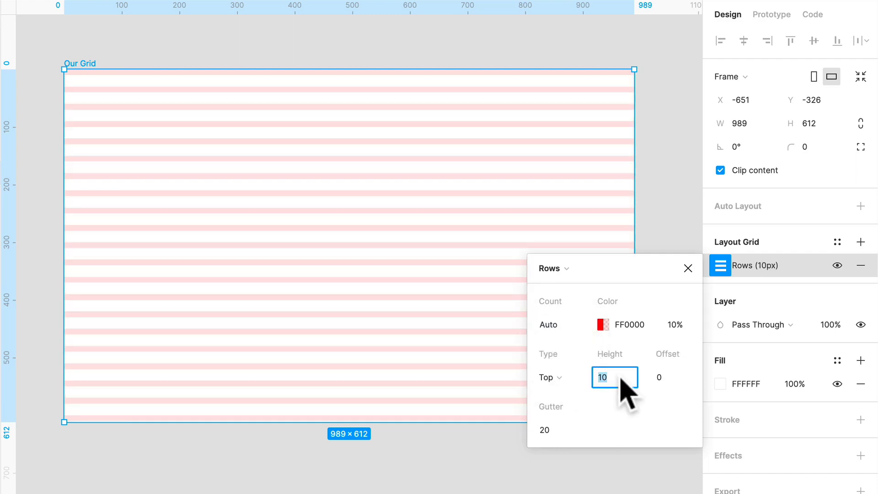
type("4")
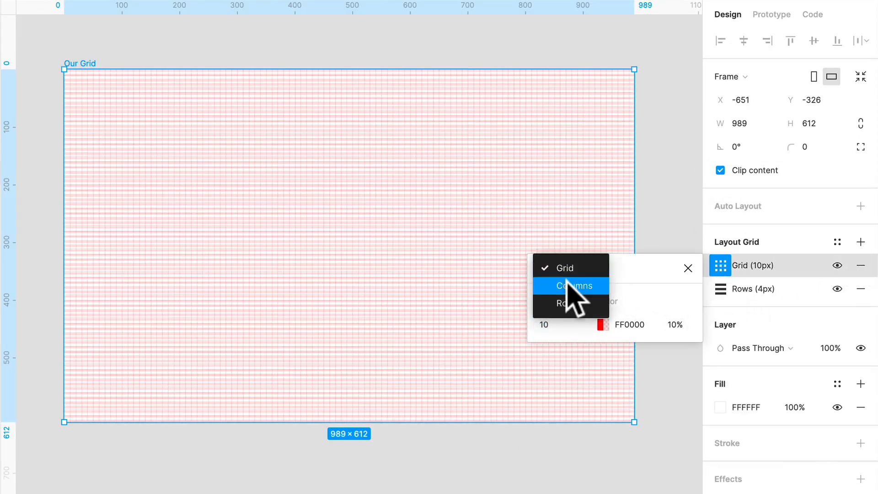
left_click(567, 287)
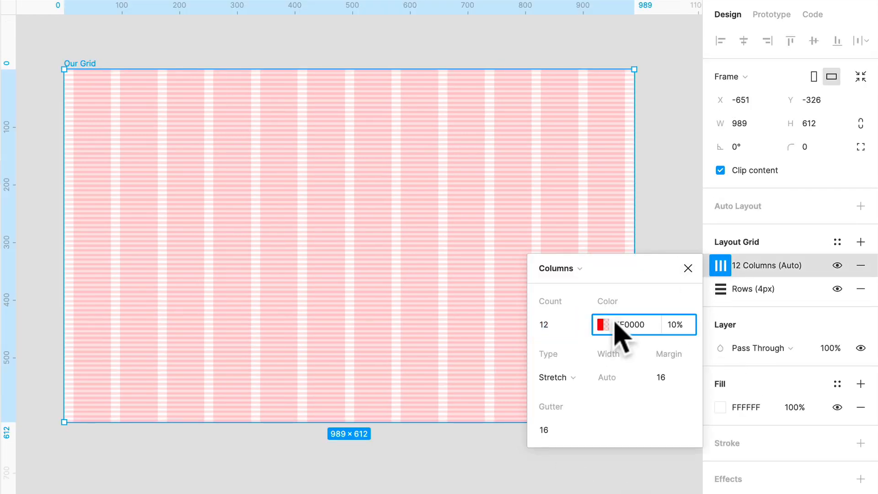
left_click(602, 325)
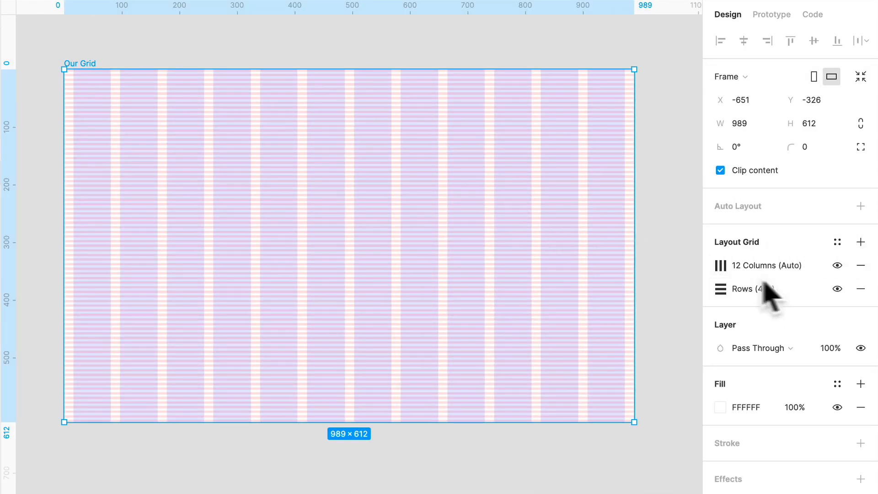
Create the grid style 'Combined/12Col Layout + 4px Baseline' from both grids
left_click(837, 241)
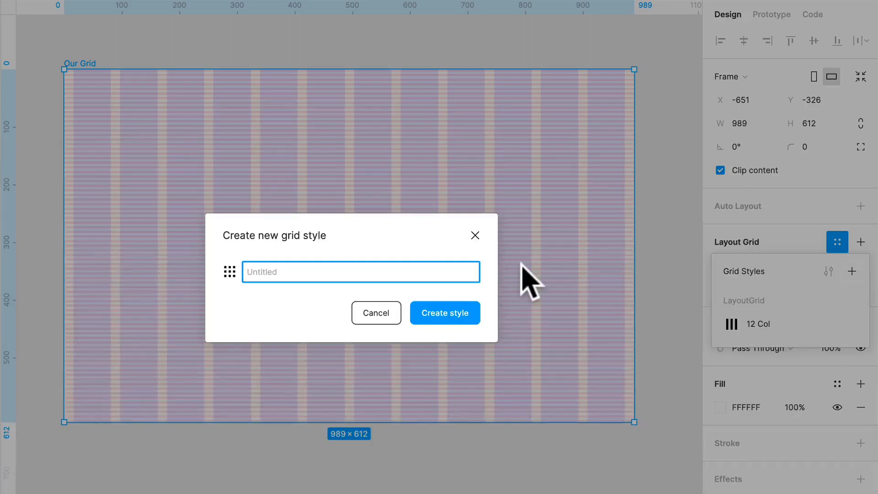
type("Combined/")
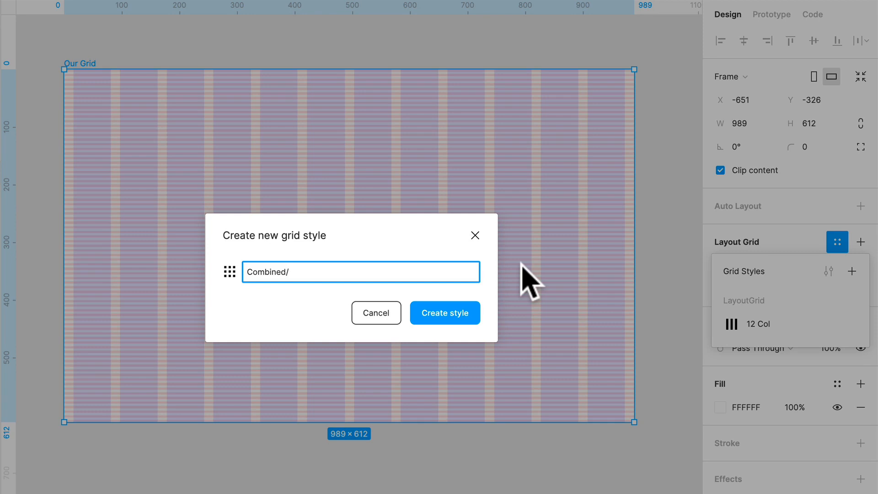
type("12Col Layout")
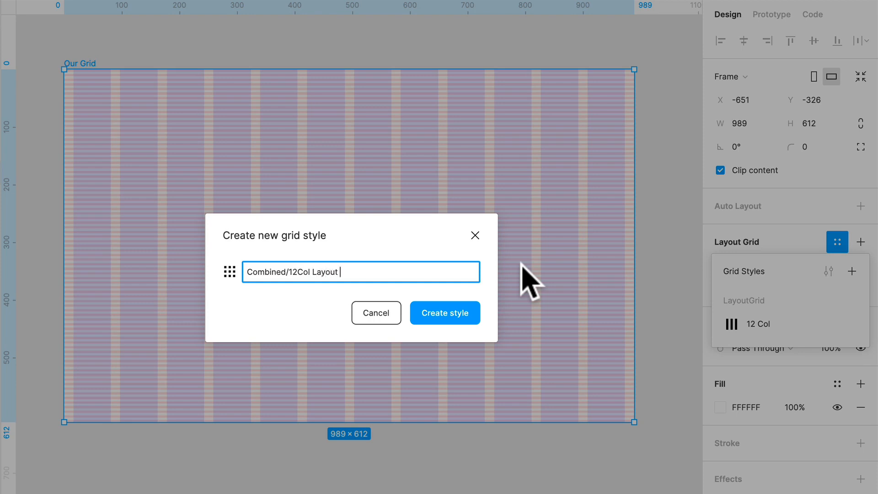
type("+ 4px Baseline")
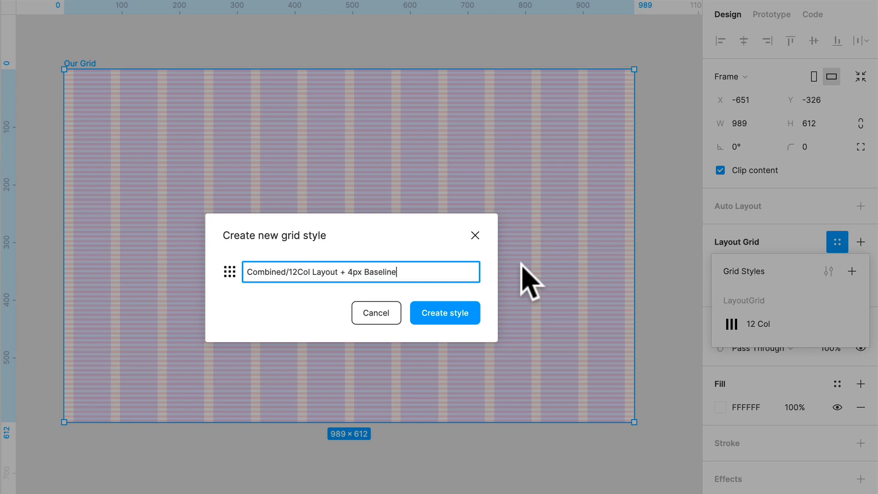
left_click(444, 312)
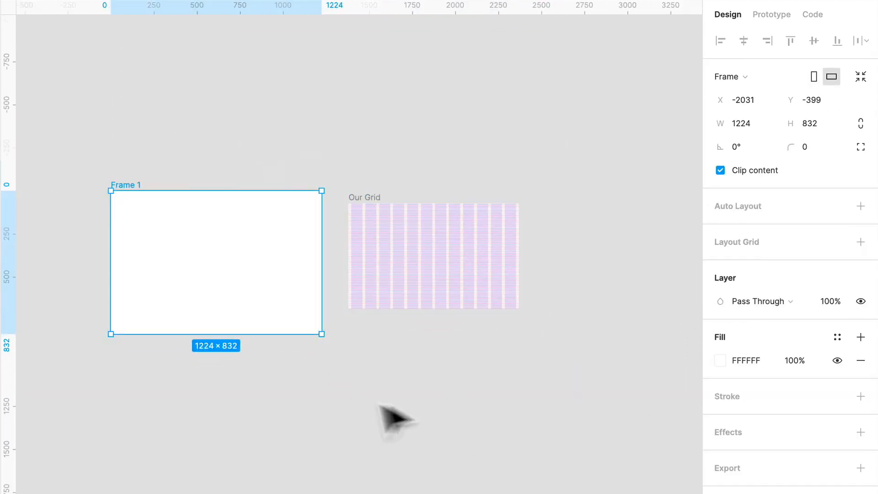
Apply LayoutGrid/12 Col to Frame 1, then switch to 'Combined/12Col Layout + 4px Baseline'
left_click(837, 242)
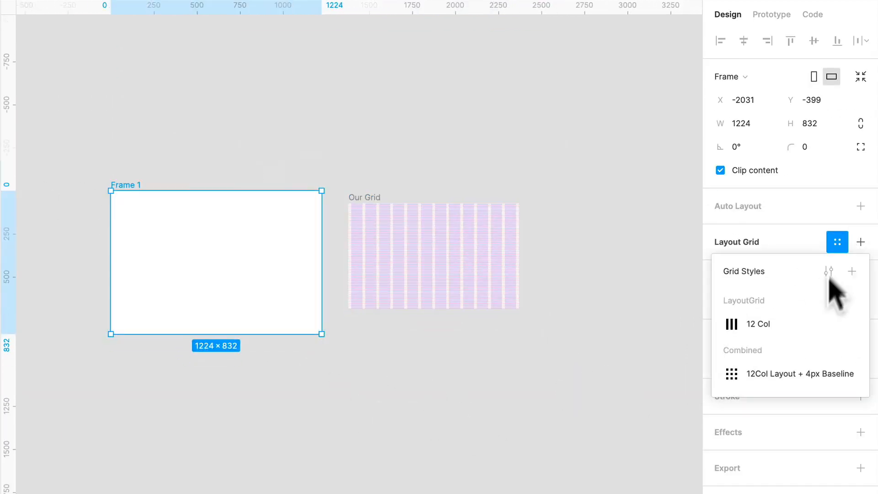
left_click(758, 323)
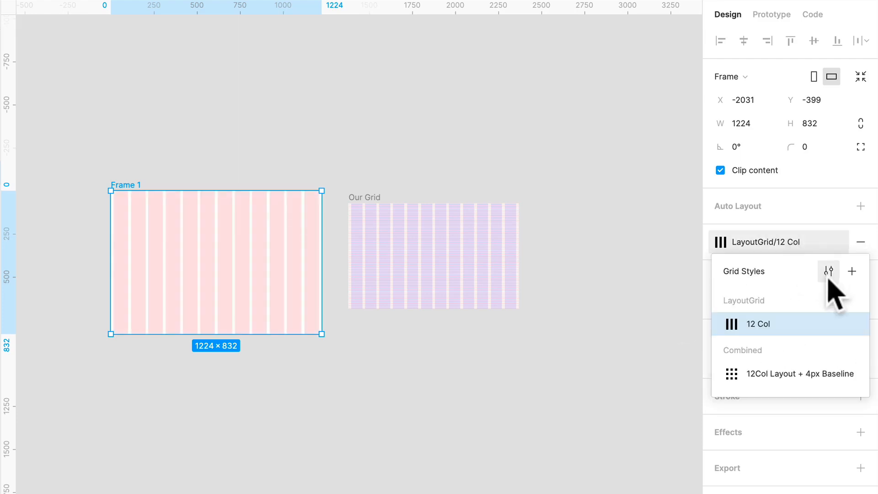
left_click(800, 374)
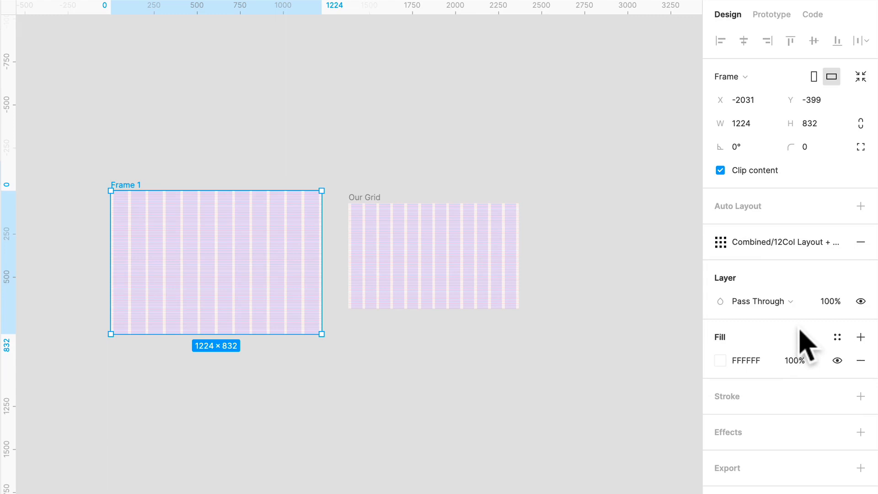
mouse_move(368, 340)
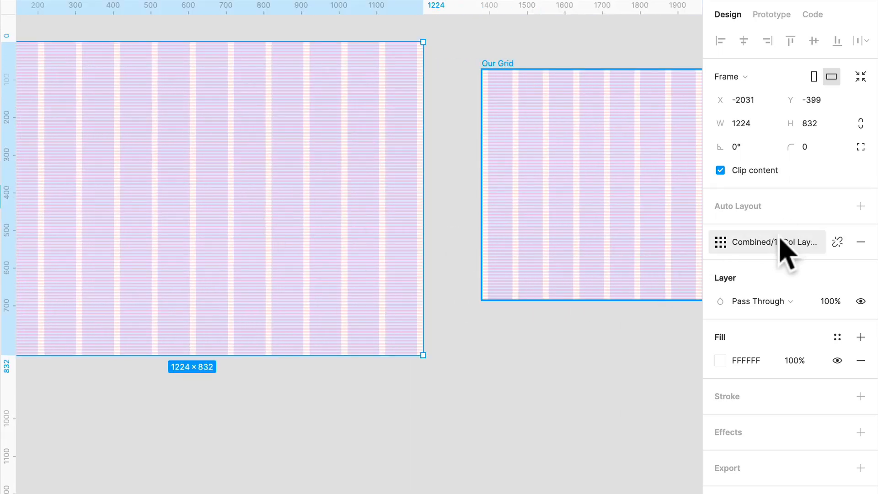
Change the combined style's column colour to a duller blue, 2D45BF
left_click(759, 242)
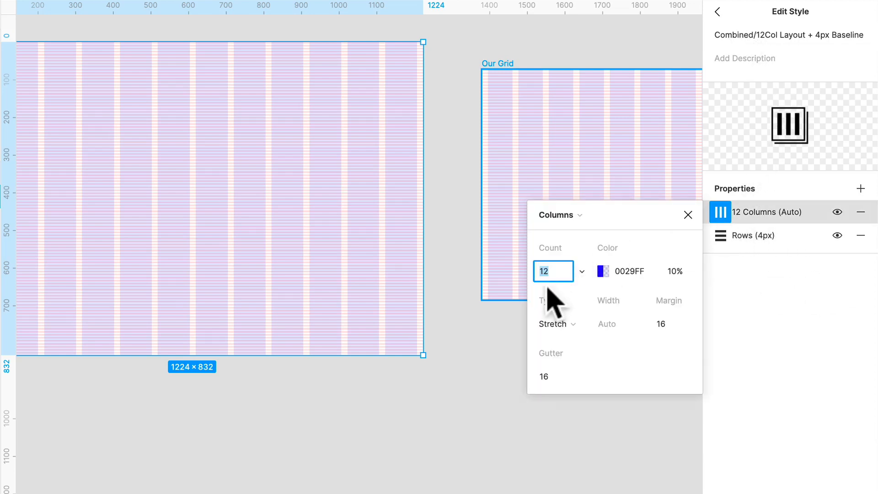
left_click(630, 271)
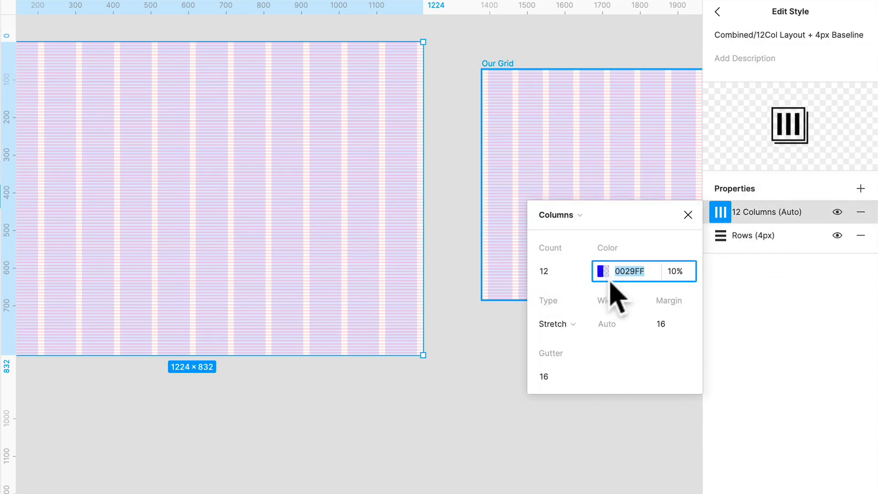
left_click(600, 271)
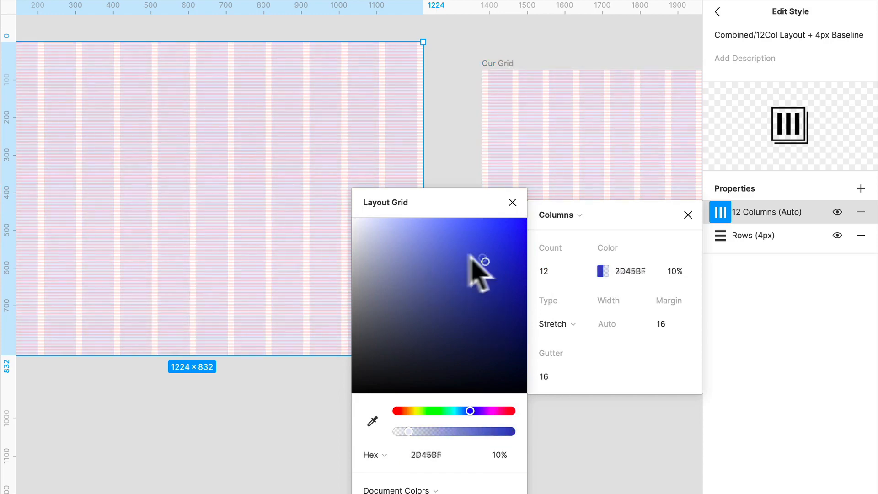
left_click(488, 321)
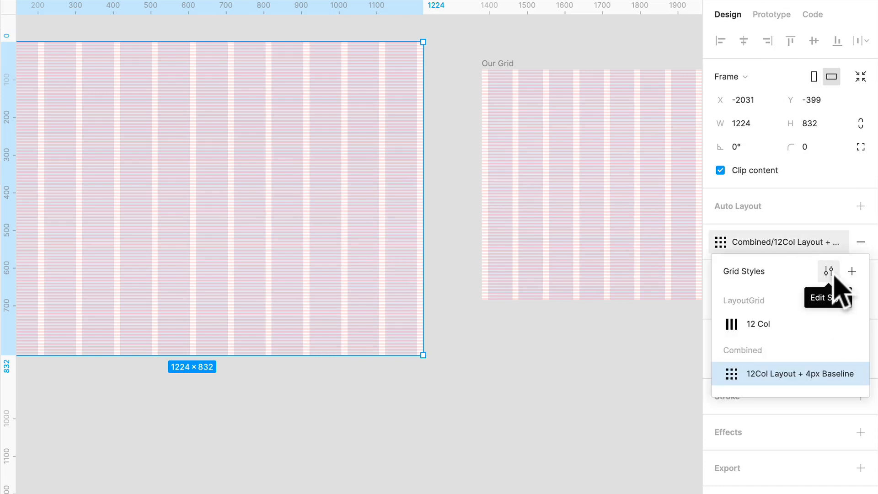
Give the combined grid style the description 'Really Awesome Grid'
left_click(827, 272)
type("L")
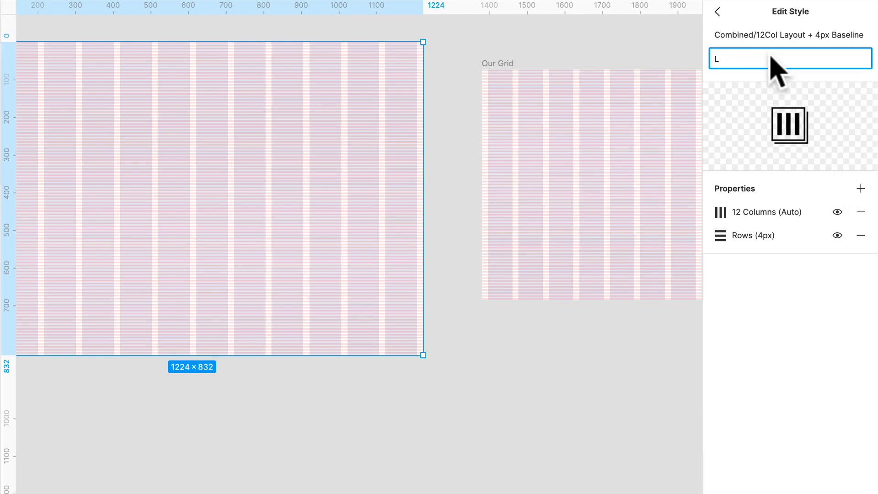
type("Really Awesome Grid")
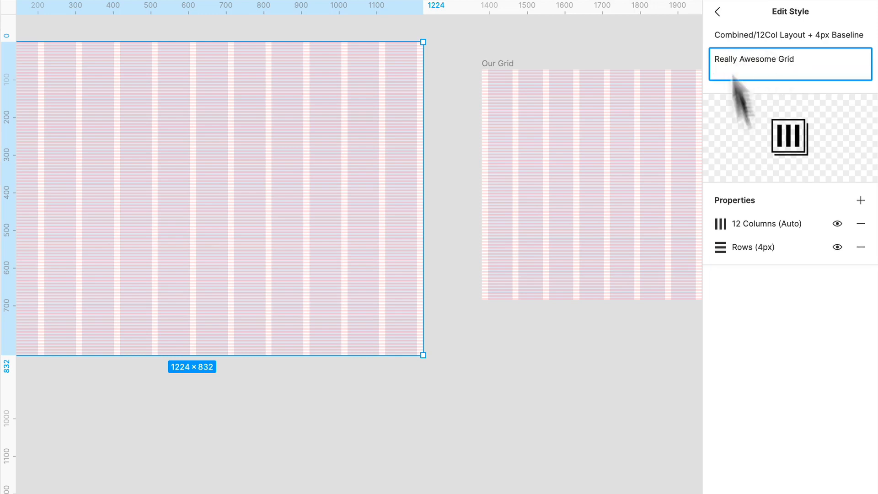
left_click(716, 11)
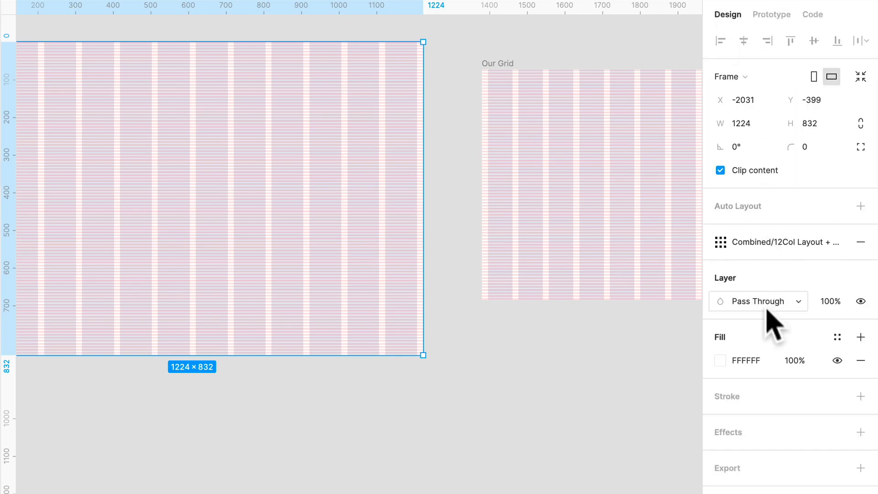